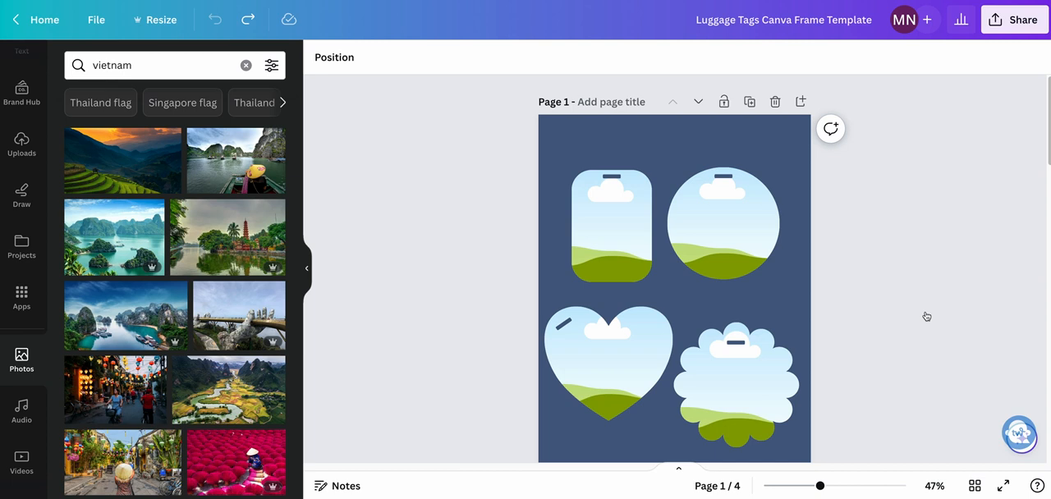
pyautogui.moveTo(780, 385)
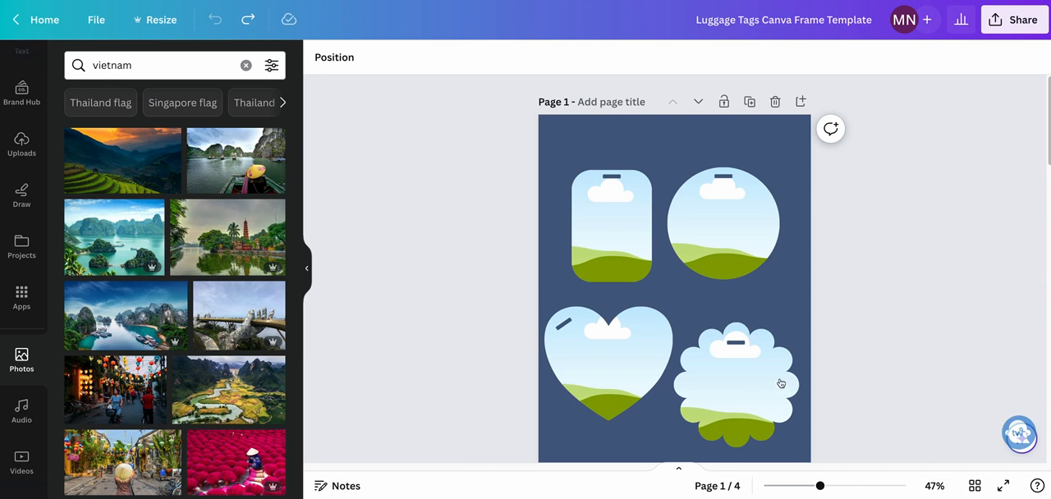
pyautogui.moveTo(772, 253)
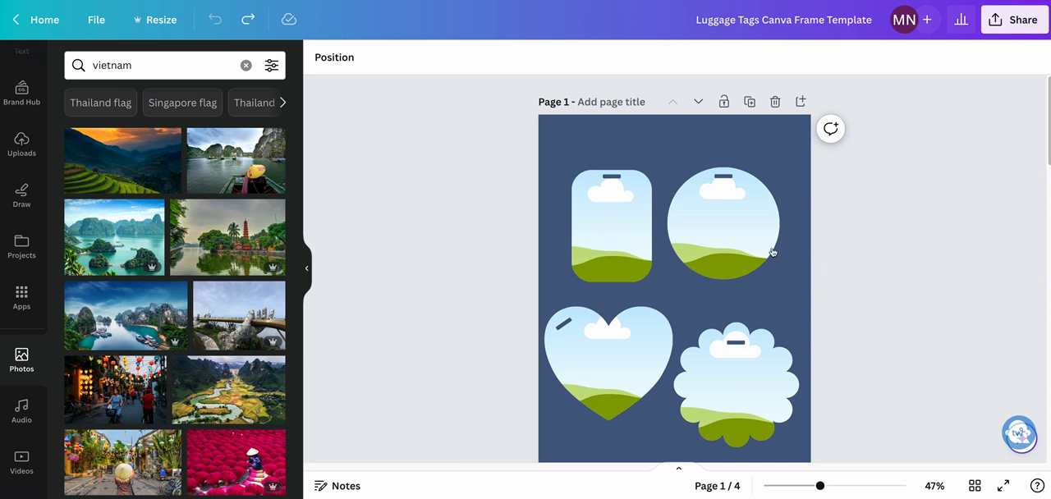
pyautogui.moveTo(775, 357)
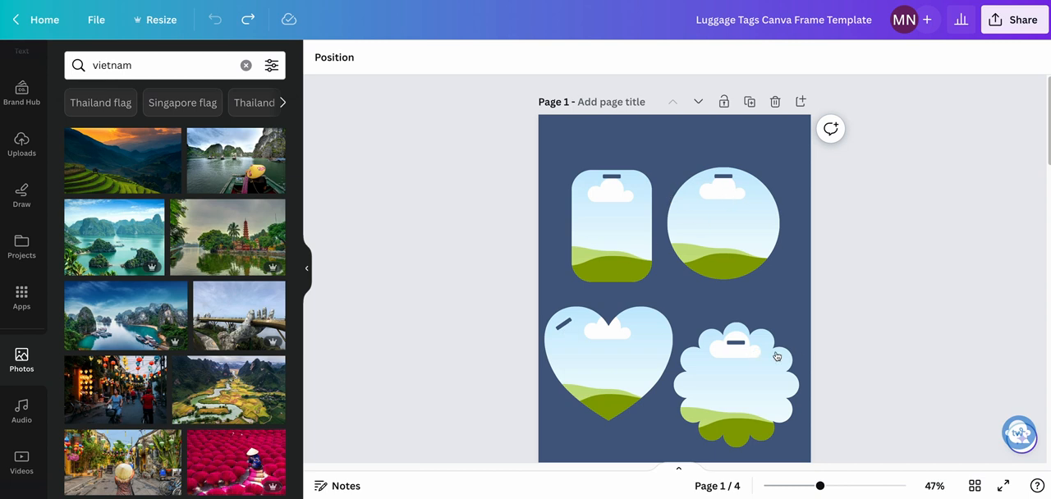
# Step: Duplicate page 1 as page 2 and select its rounded rectangle frame for the bay photo
pyautogui.scroll(-3)
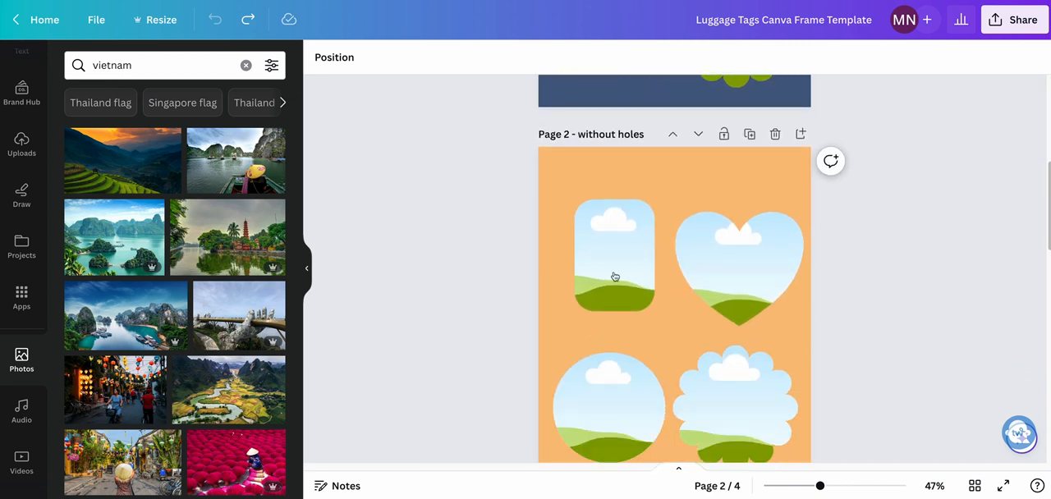
pyautogui.moveTo(772, 401)
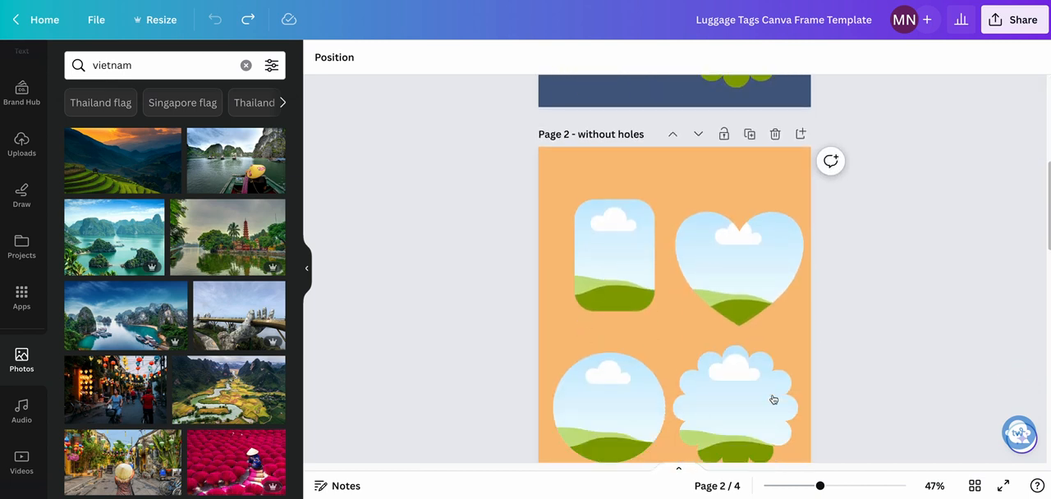
pyautogui.scroll(-3)
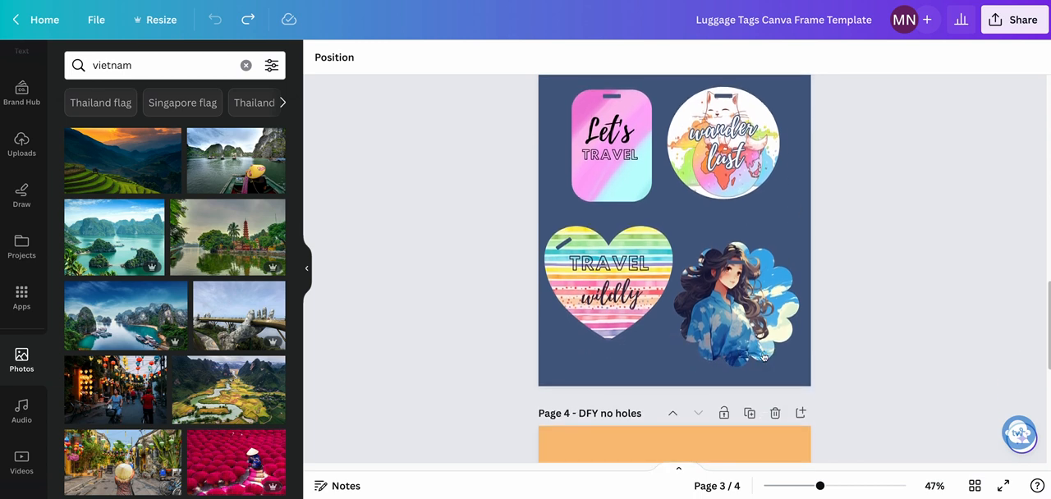
pyautogui.scroll(-3)
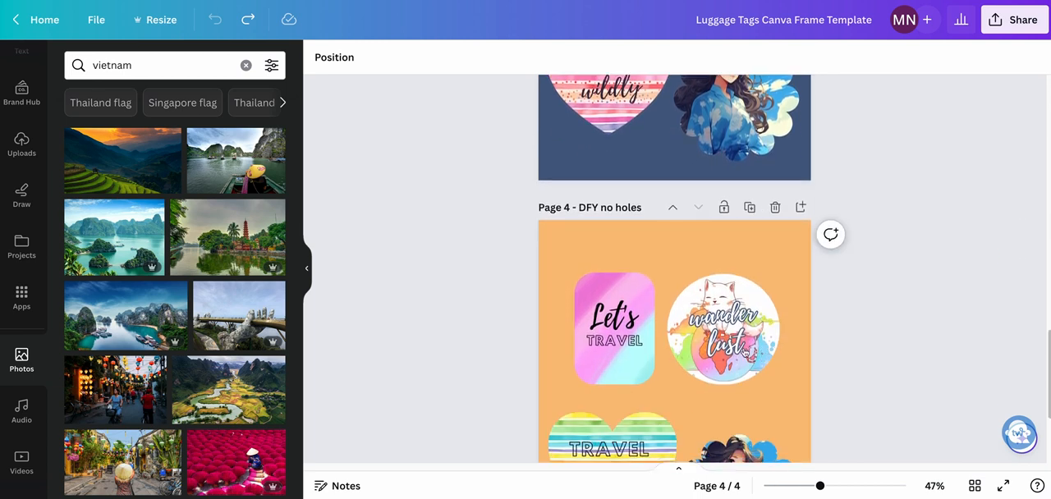
pyautogui.scroll(-3)
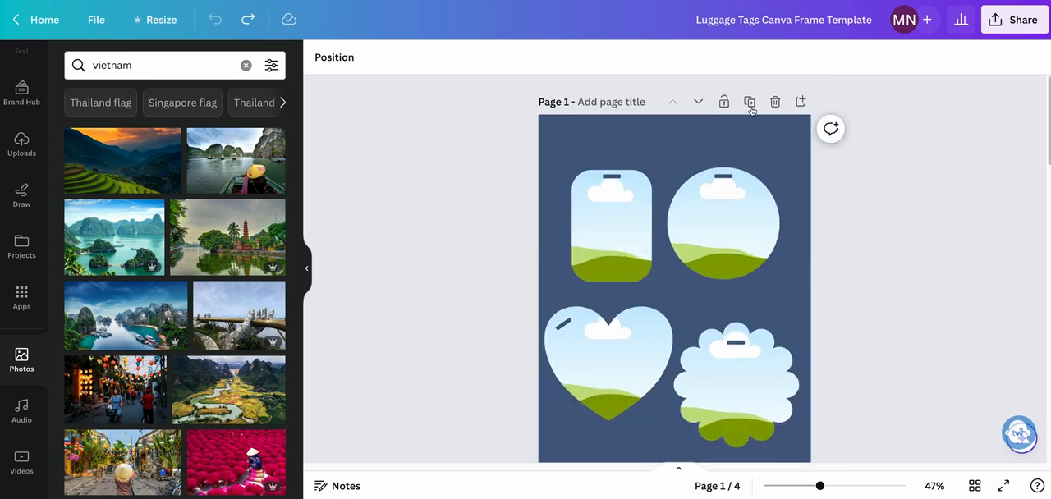
pyautogui.scroll(-3)
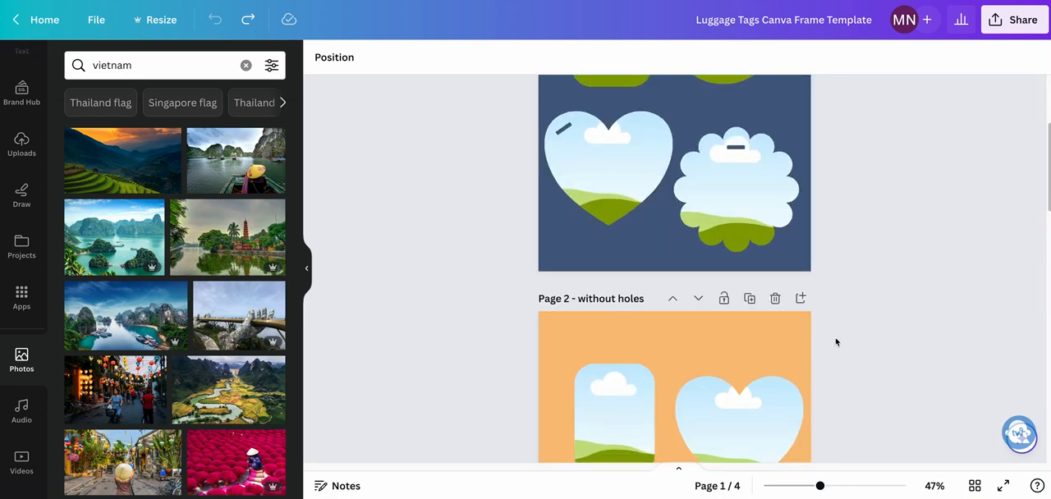
pyautogui.scroll(3)
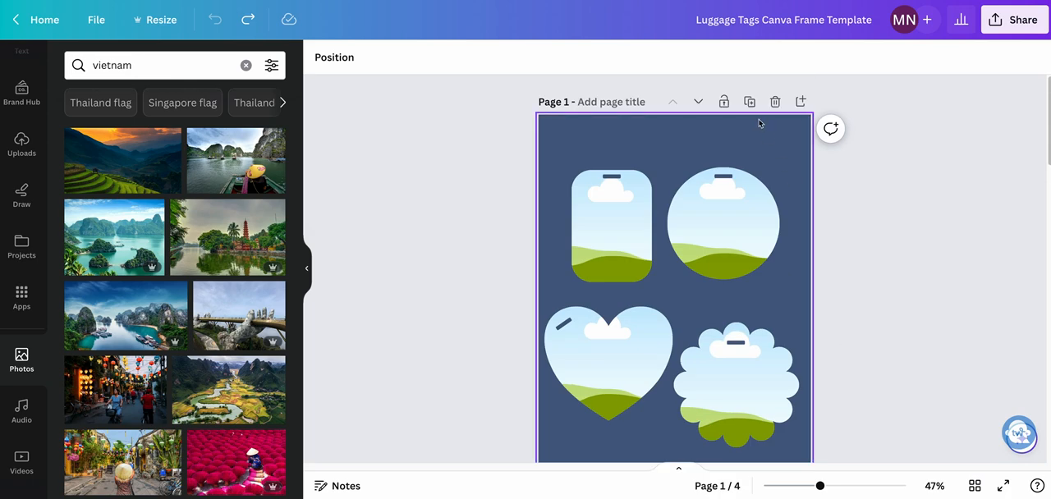
pyautogui.click(611, 225)
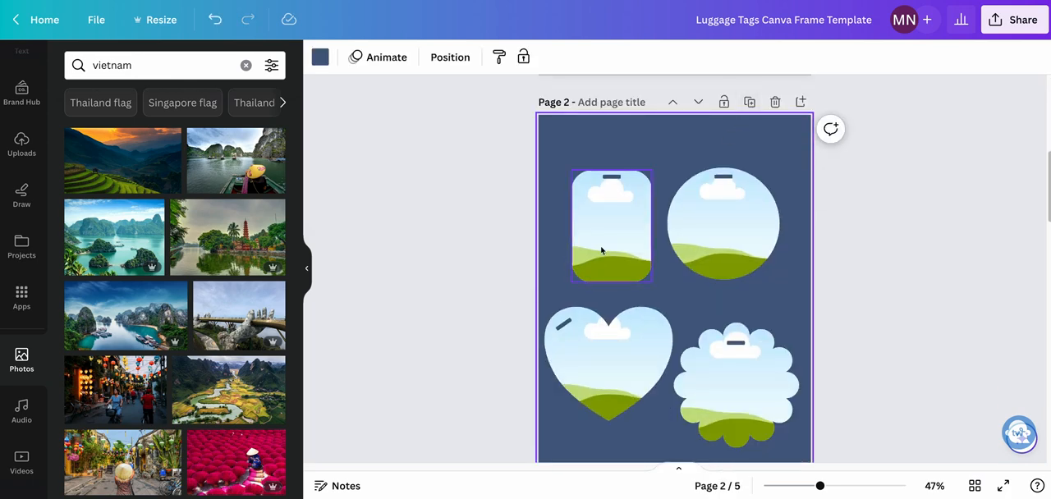
pyautogui.click(378, 286)
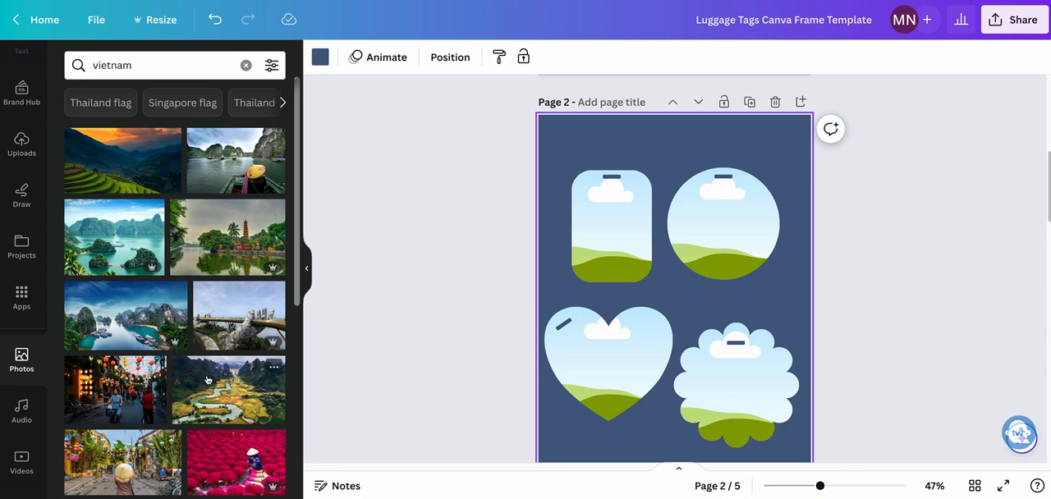
pyautogui.moveTo(111, 253)
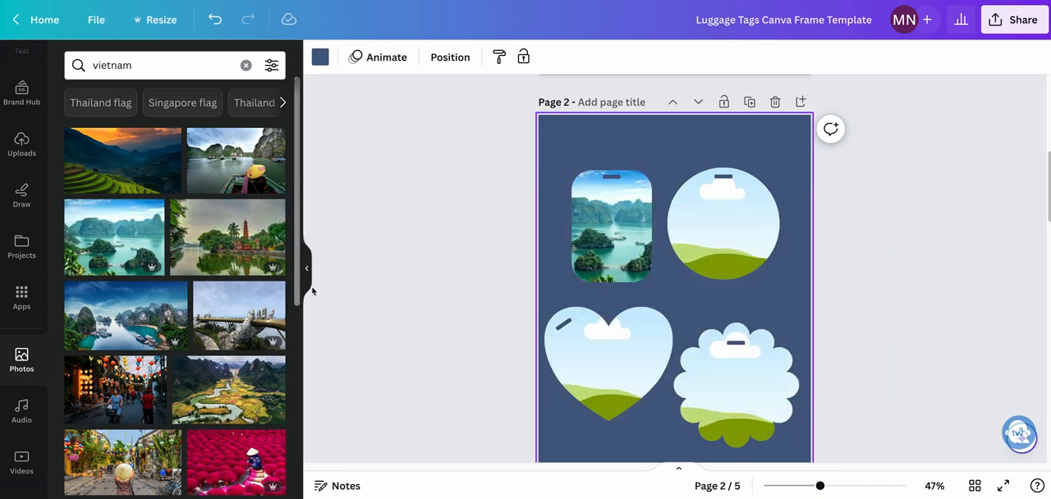
# Step: Group the photo-filled rectangle frame with its tag hole after checking its size in Position
pyautogui.click(611, 224)
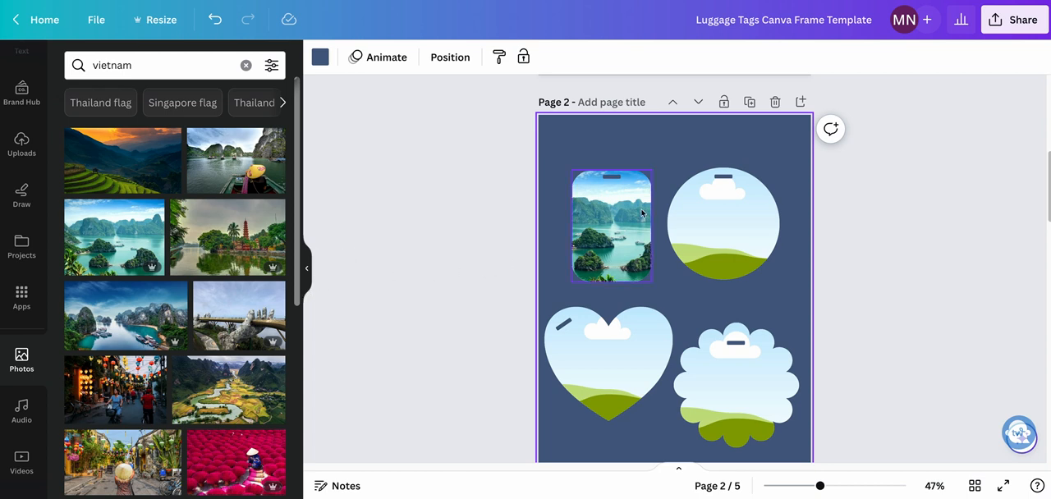
pyautogui.click(611, 225)
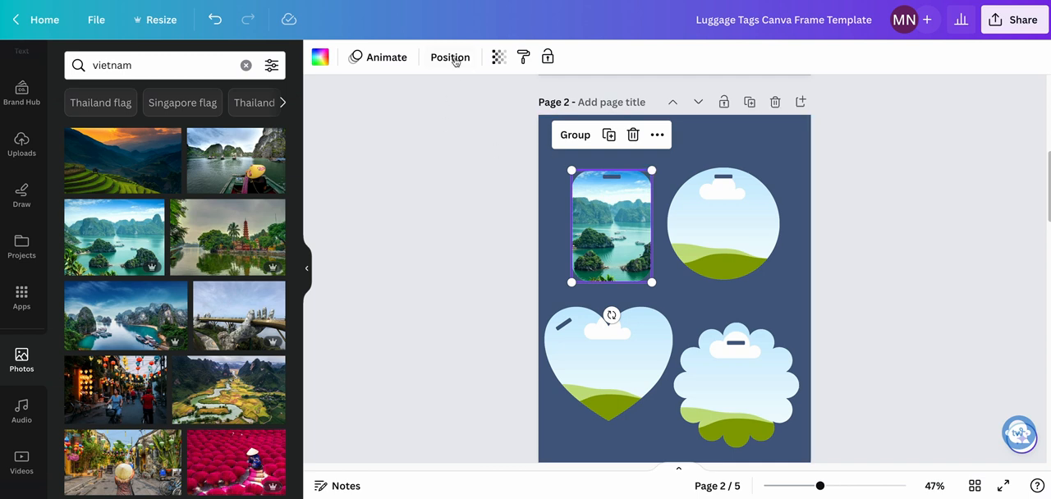
pyautogui.click(450, 56)
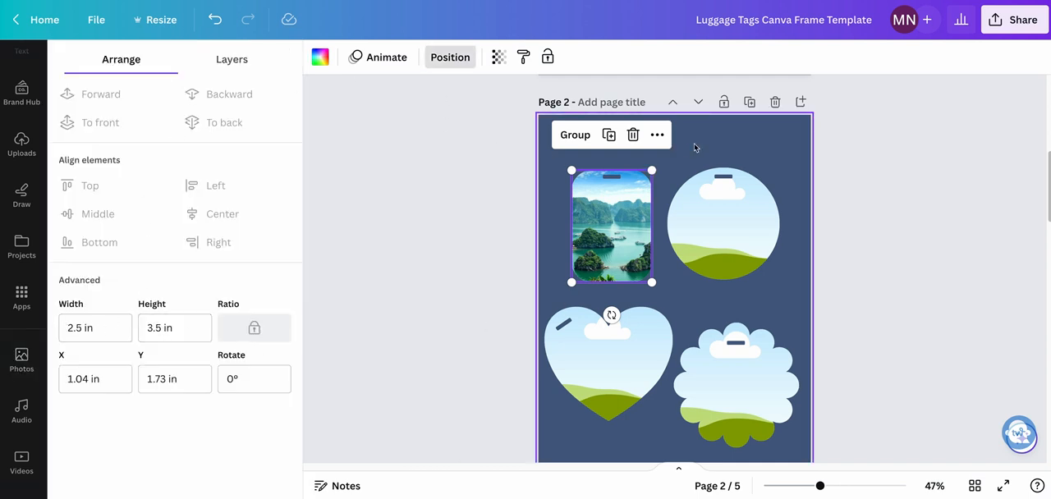
pyautogui.click(611, 227)
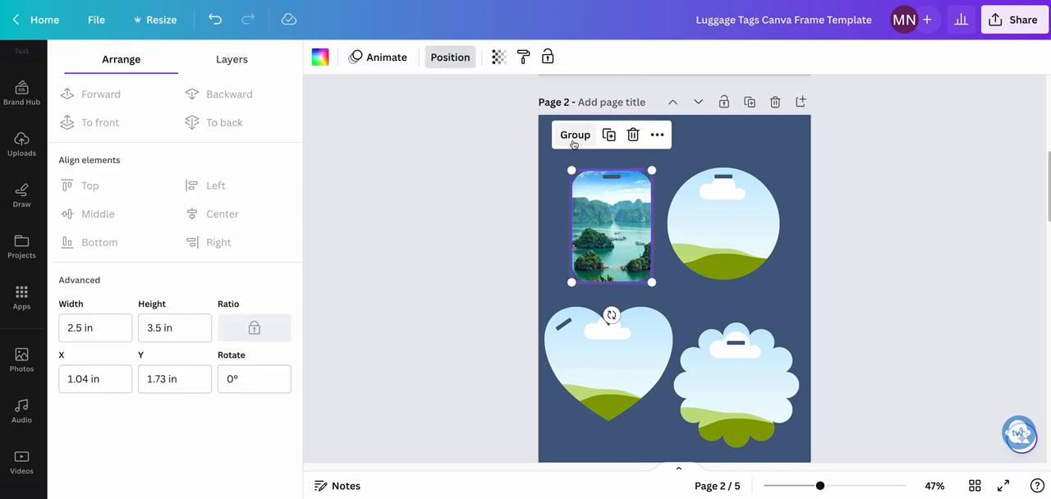
pyautogui.click(575, 134)
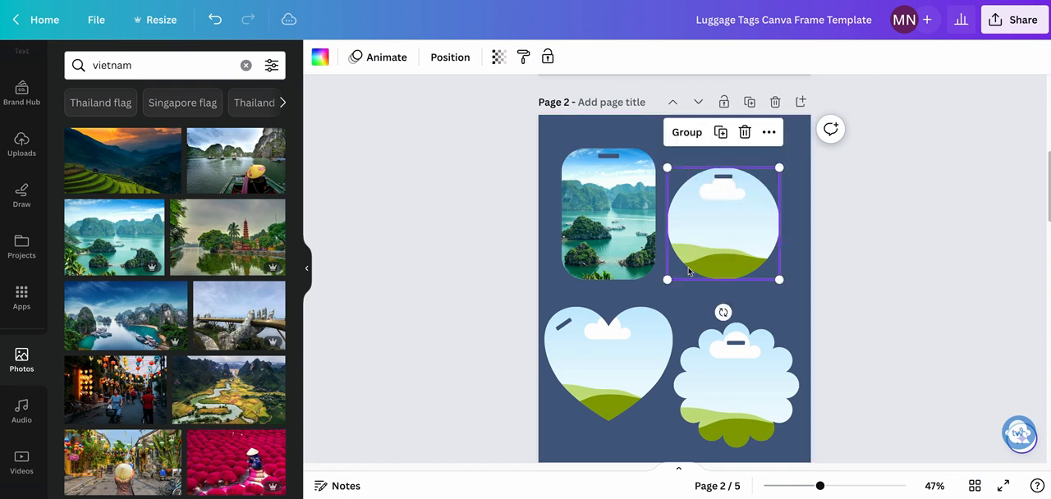
# Step: Group the circle frame with its hole, fill it with the red photo and enlarge the photo inside
pyautogui.click(684, 131)
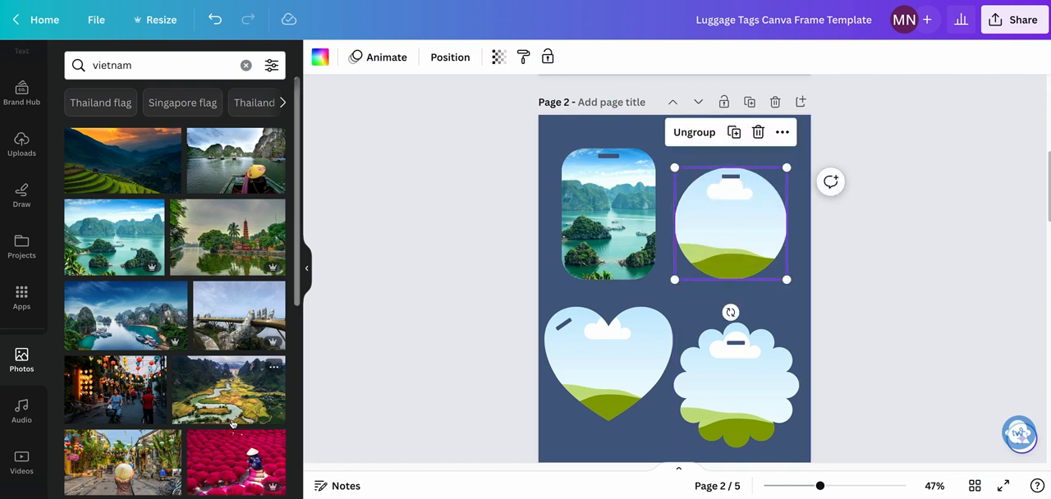
pyautogui.moveTo(237, 463); pyautogui.dragTo(729, 222)
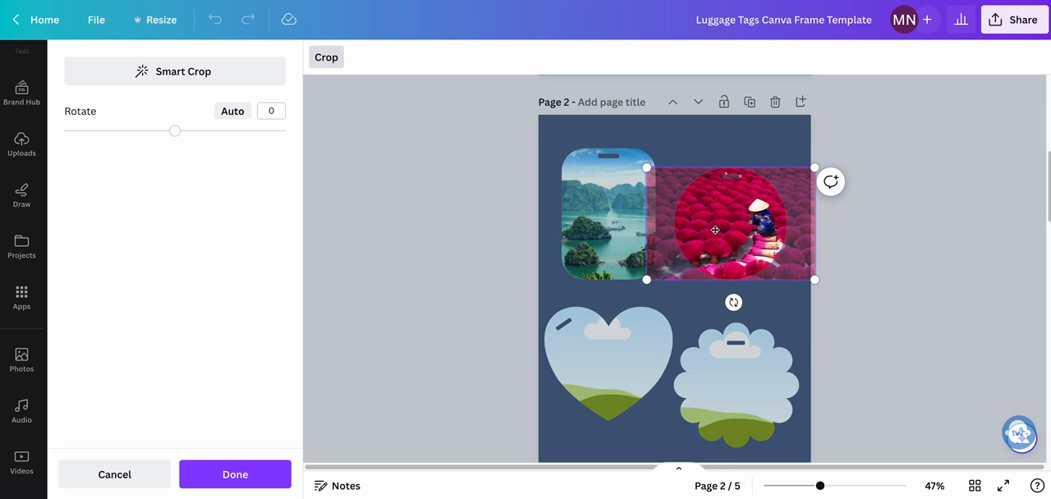
pyautogui.moveTo(736, 230)
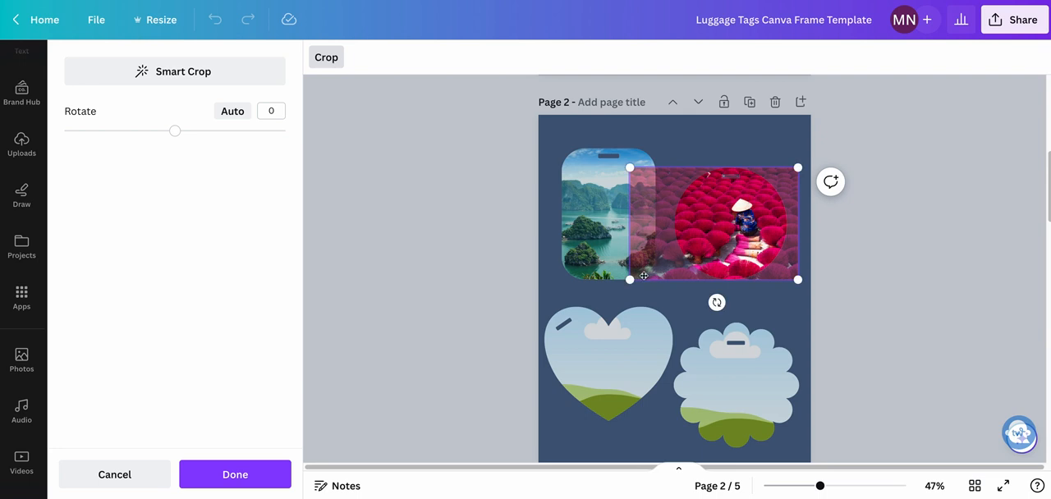
pyautogui.moveTo(627, 280); pyautogui.dragTo(516, 355)
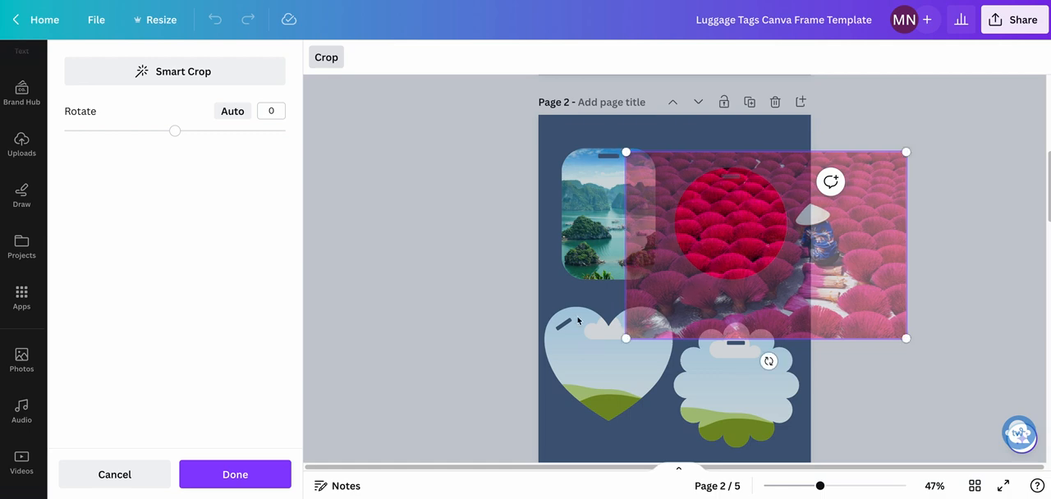
pyautogui.moveTo(575, 299)
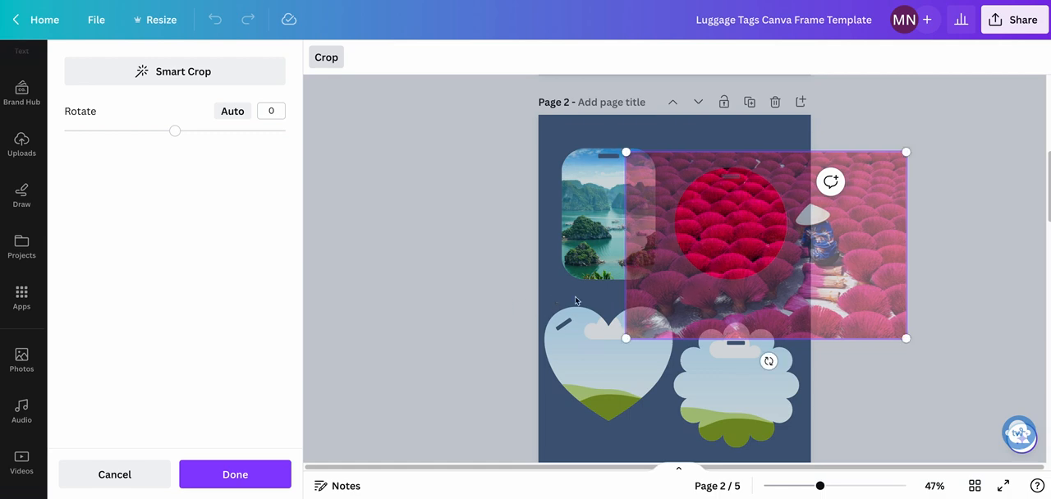
# Step: Finish cropping the red photo and add a My-Ngoc text box below the circle
pyautogui.click(234, 475)
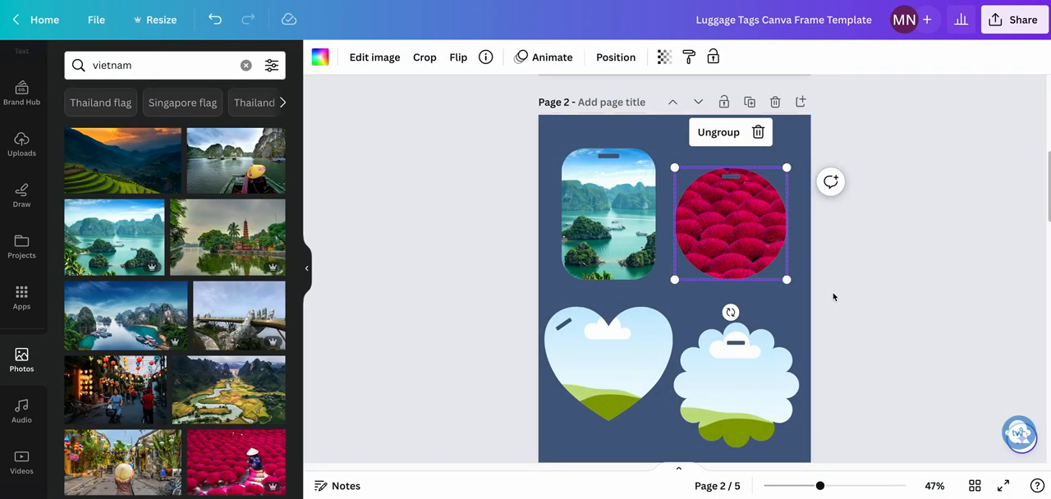
pyautogui.moveTo(736, 255)
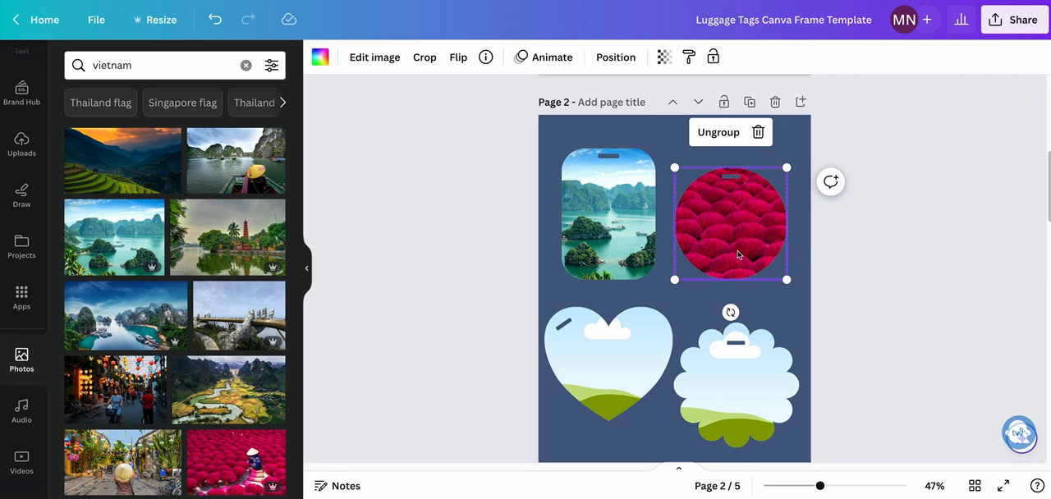
pyautogui.moveTo(754, 242)
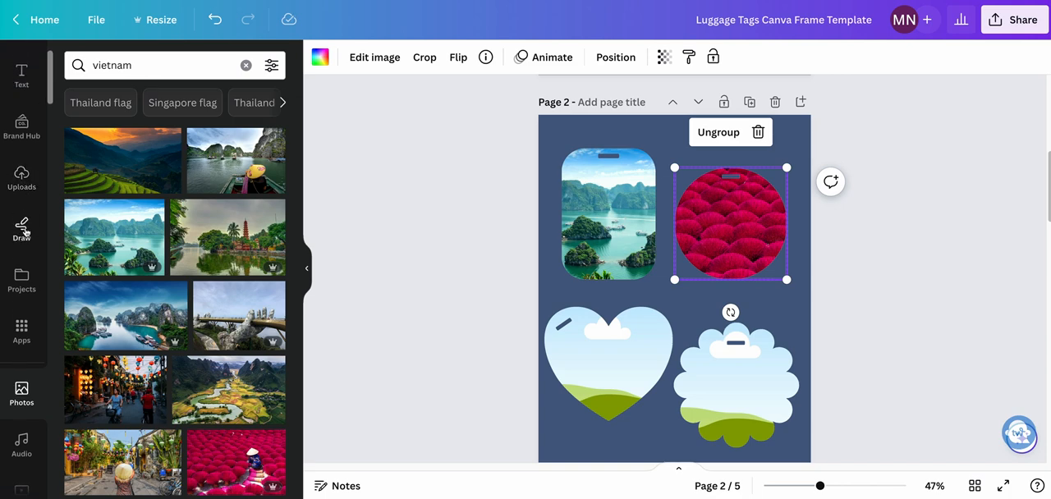
pyautogui.click(20, 167)
pyautogui.write('My-Ngoc')
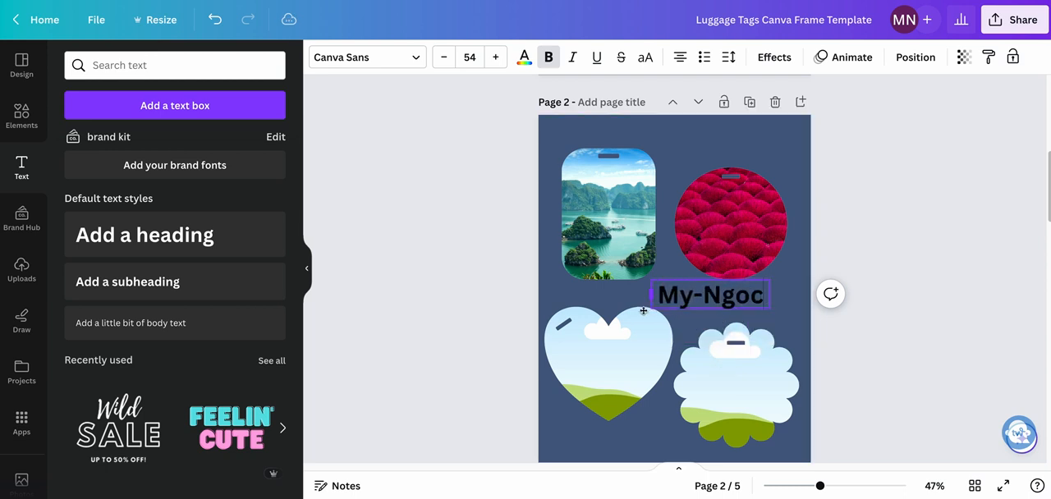
# Step: Give the My-Ngoc name a script font
pyautogui.click(707, 294)
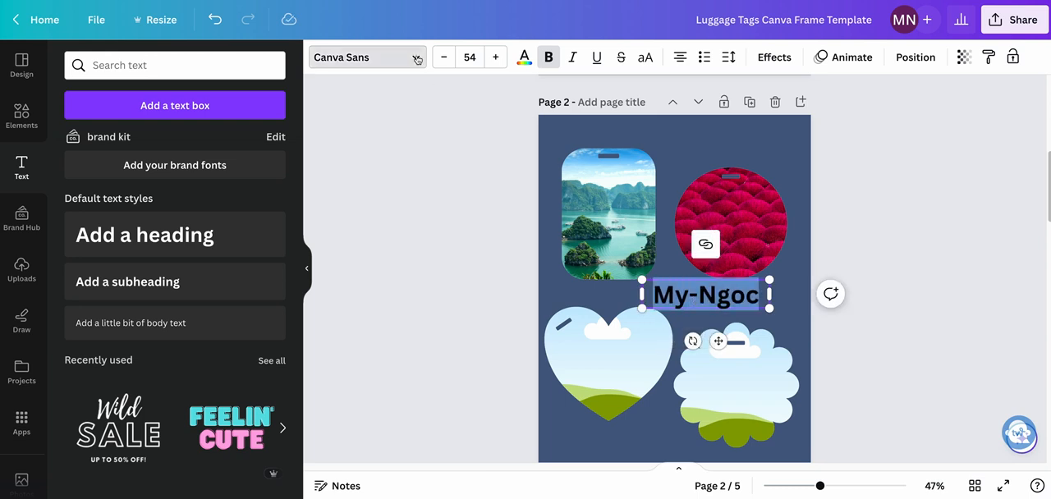
pyautogui.click(361, 56)
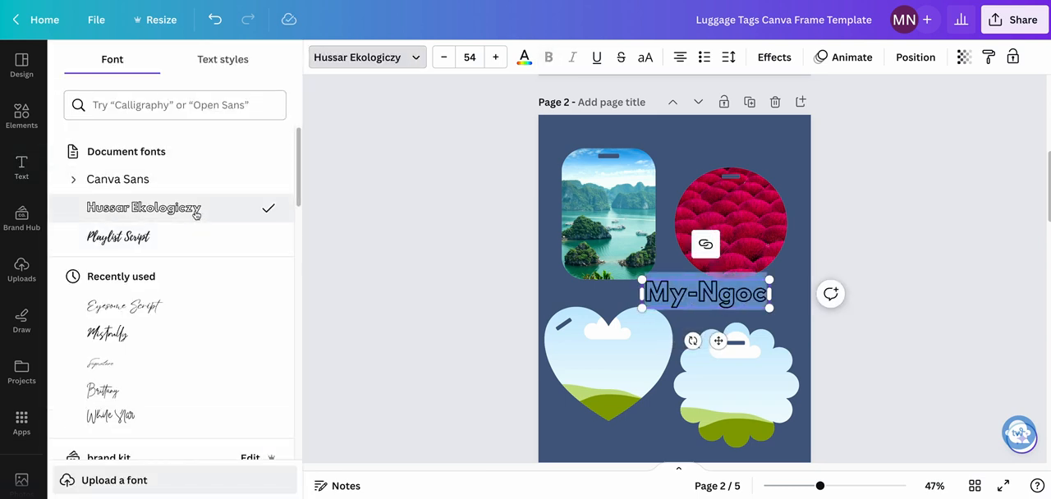
pyautogui.click(119, 236)
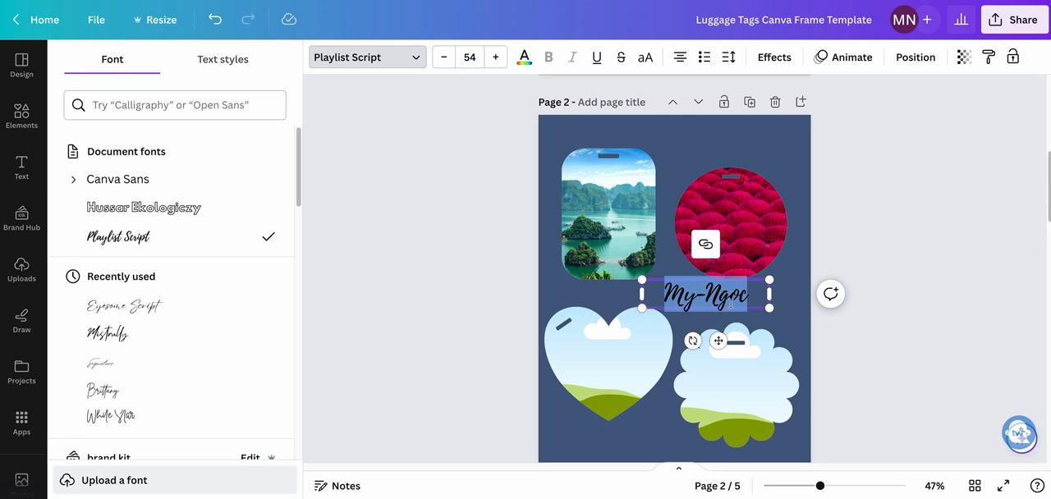
pyautogui.click(524, 56)
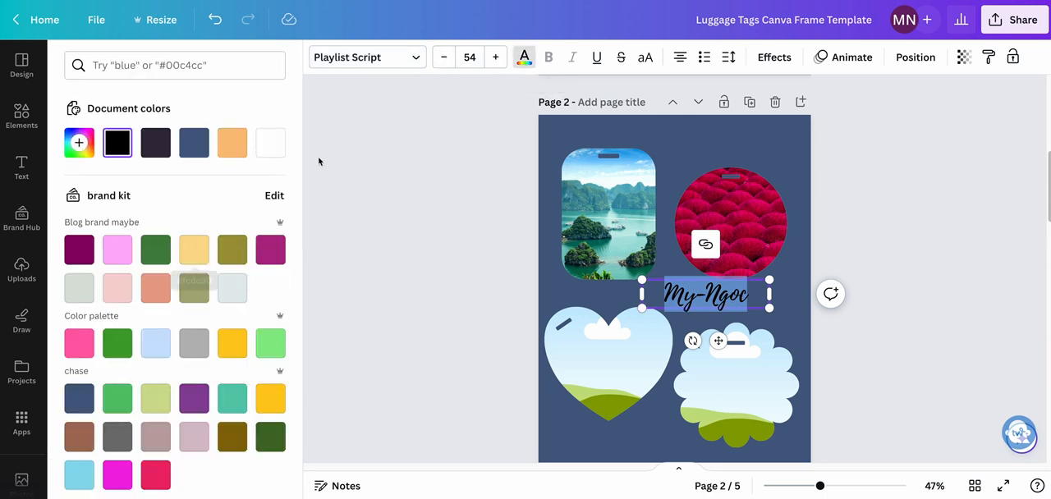
# Step: Add an Outline effect to the name, trying peach then settling on magenta
pyautogui.click(773, 56)
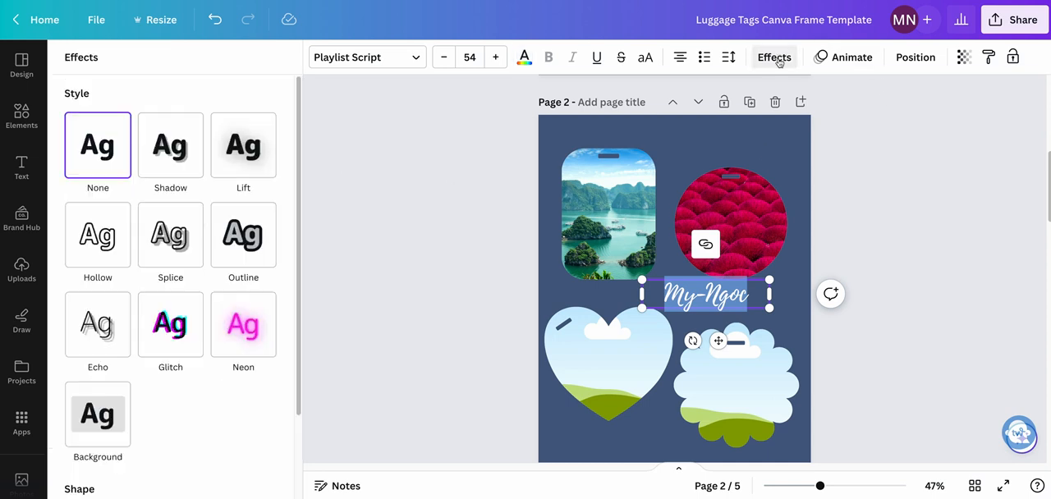
pyautogui.click(243, 233)
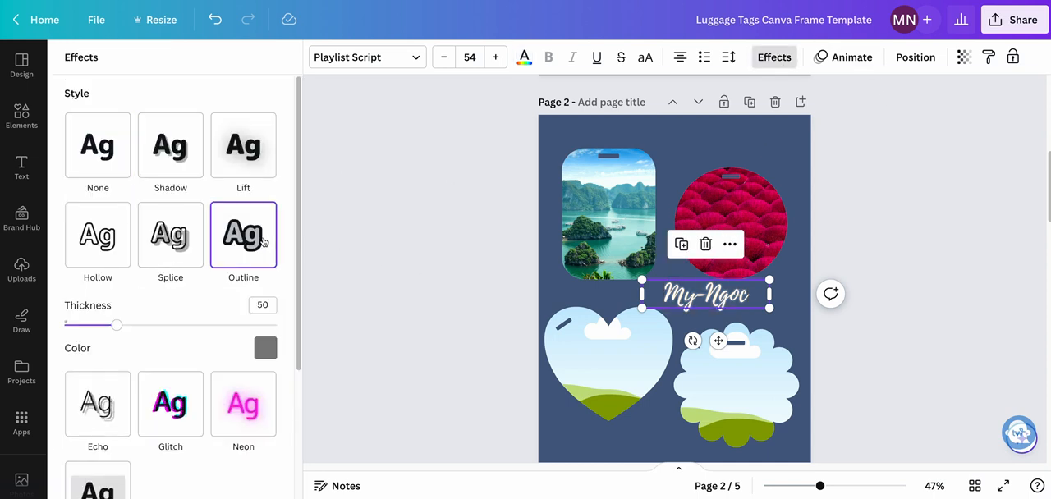
pyautogui.click(266, 348)
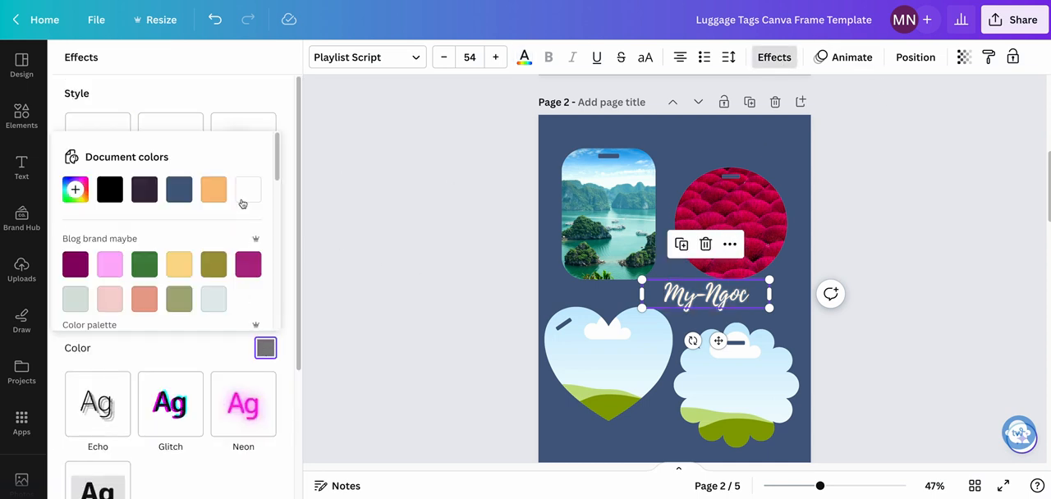
pyautogui.click(214, 189)
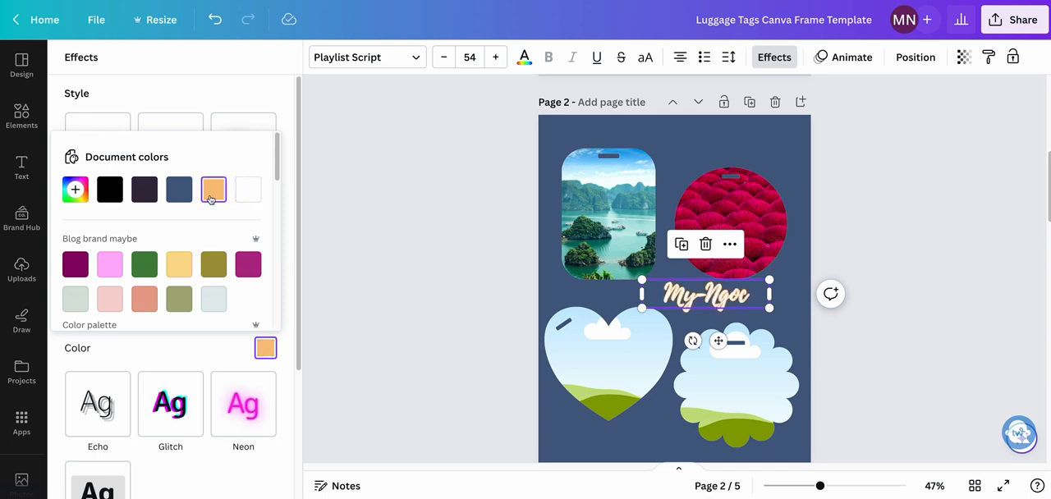
pyautogui.moveTo(248, 264)
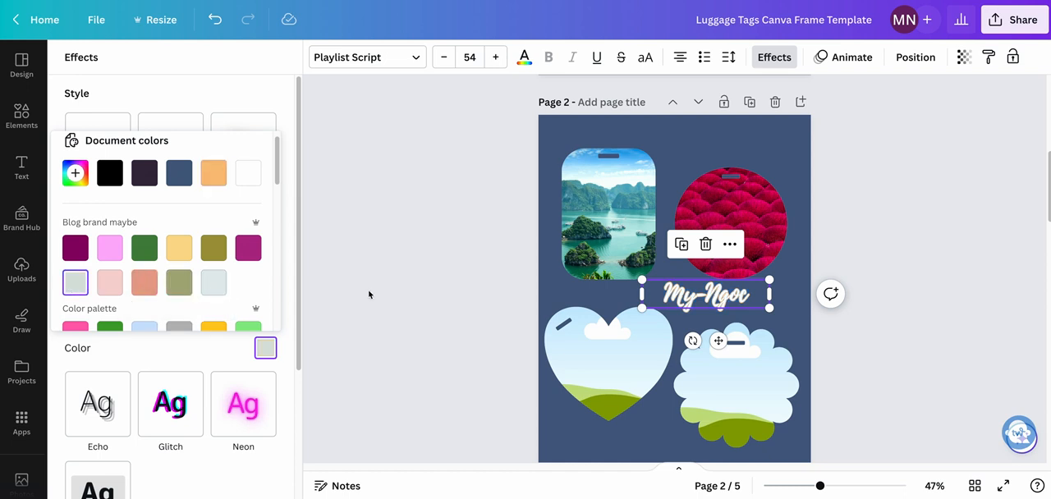
pyautogui.click(248, 248)
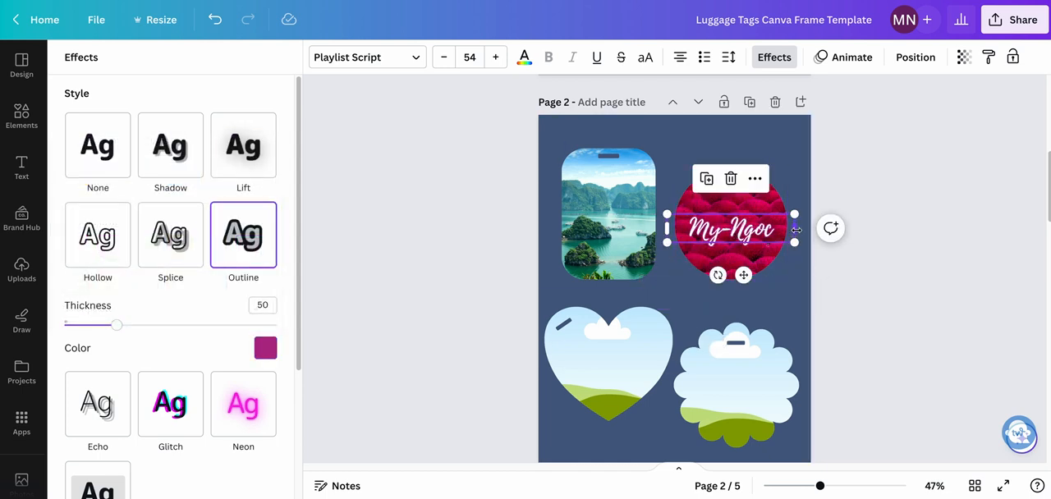
# Step: Deselect the name and search the Elements library for 'floral pattern'
pyautogui.click(22, 168)
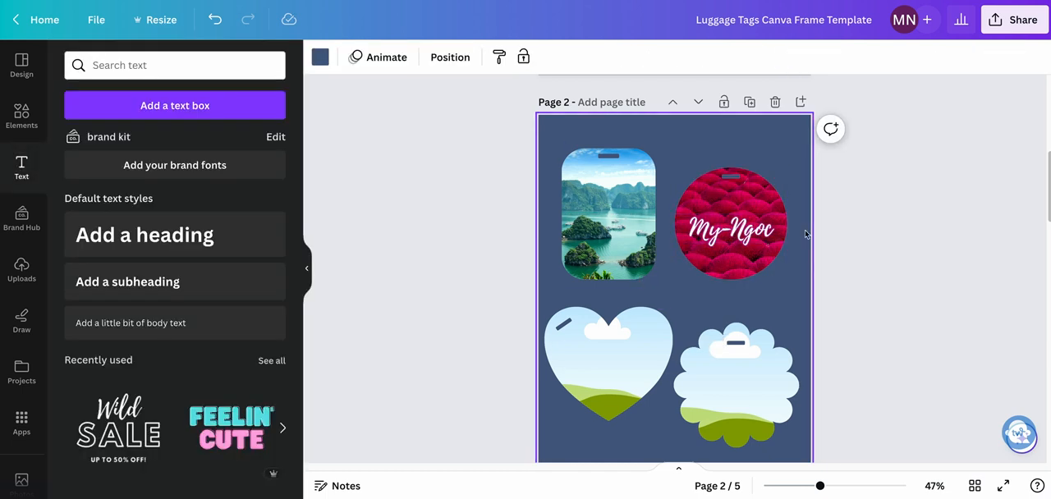
pyautogui.click(607, 215)
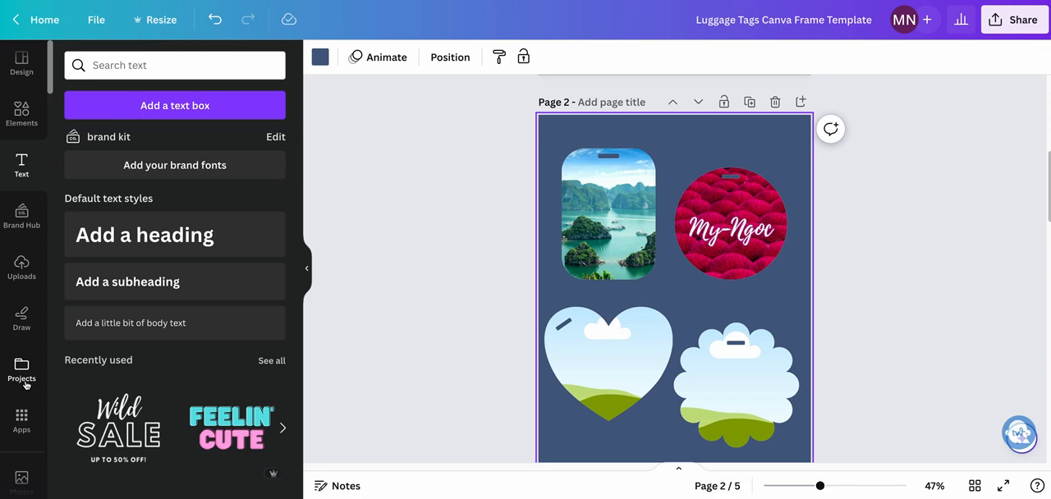
pyautogui.moveTo(22, 115)
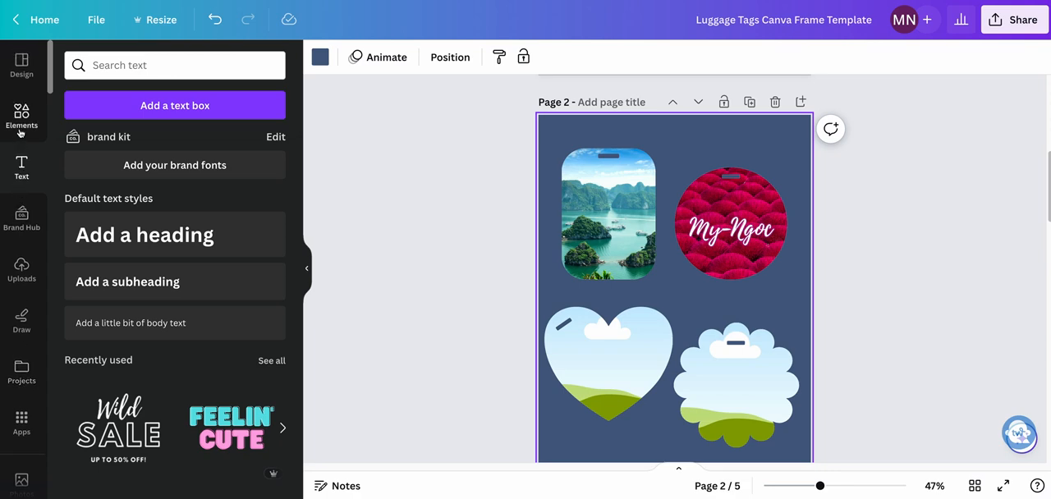
pyautogui.write('floral pattern')
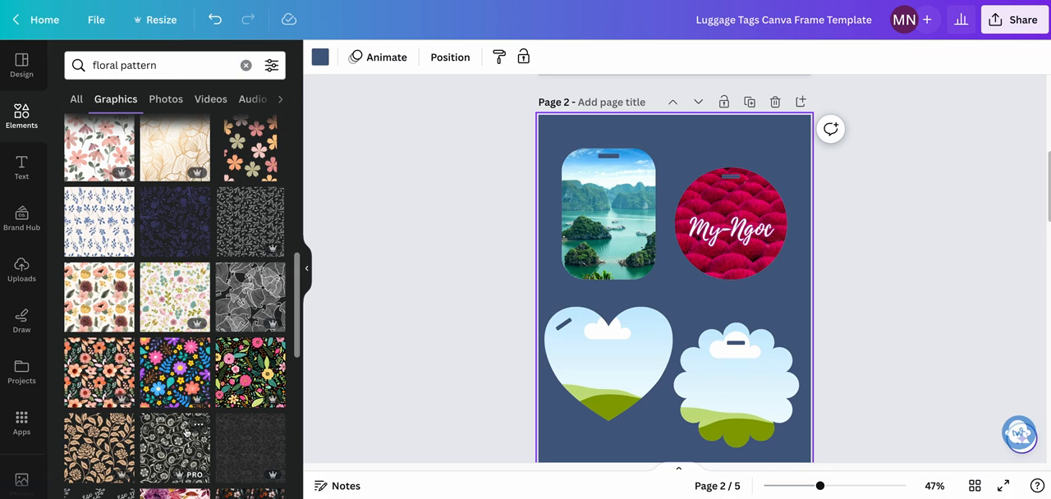
# Step: Fill the heart frame with a pink watercolour floral and the scalloped frame with a wildflower print
pyautogui.scroll(-3)
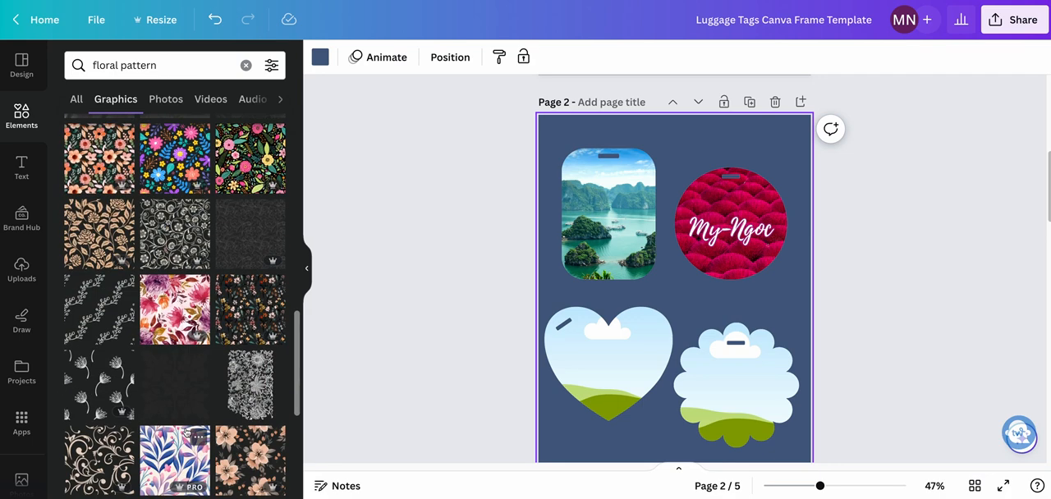
pyautogui.scroll(-3)
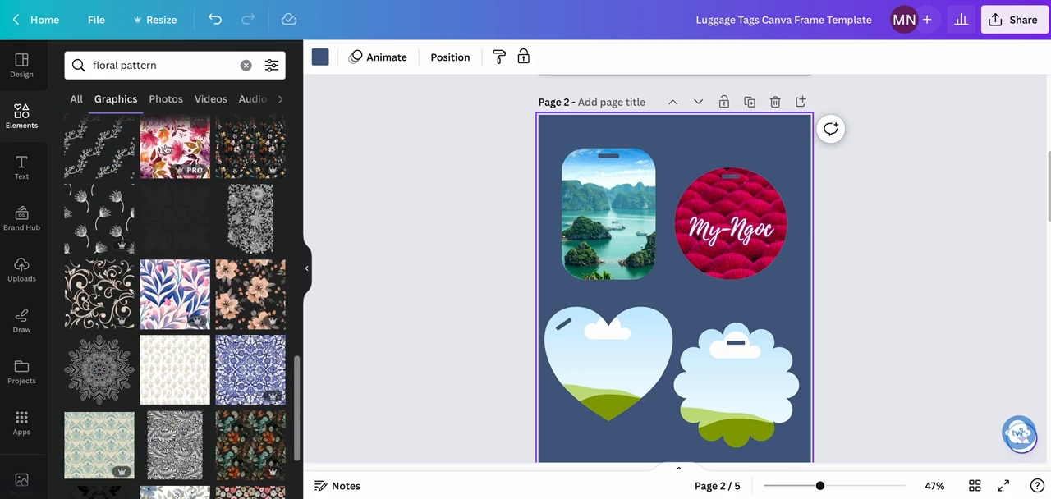
pyautogui.click(174, 147)
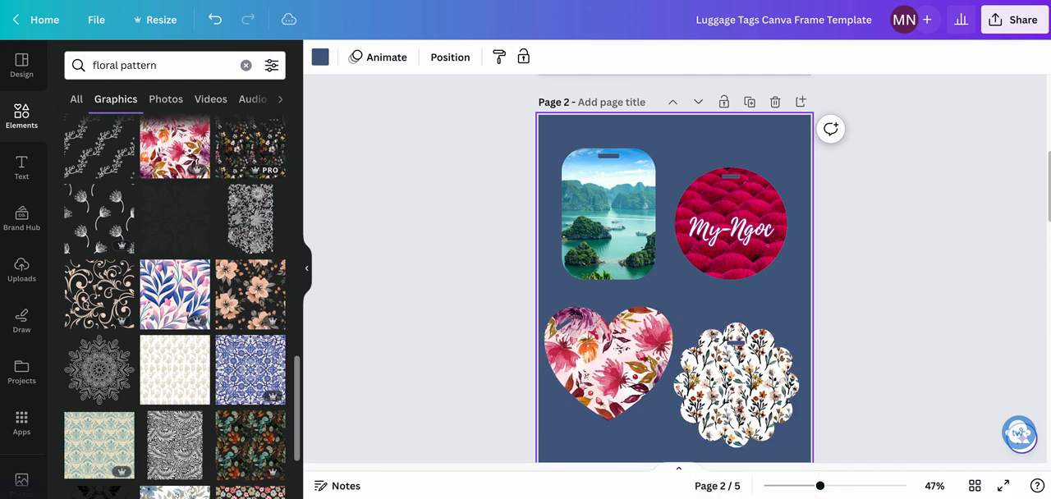
pyautogui.scroll(-3)
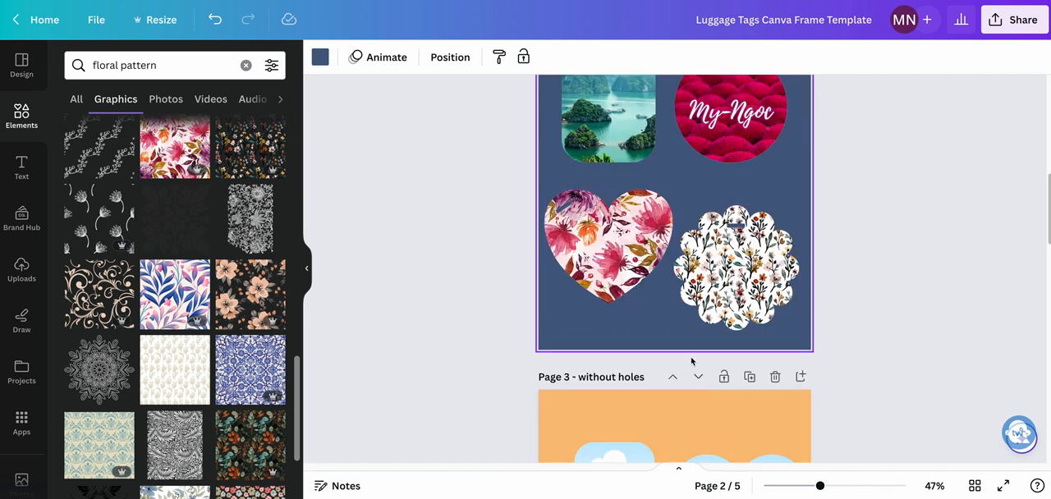
# Step: On page 3, place the uploaded cat image in the rectangle frame and rainbow stripes in the heart
pyautogui.scroll(-3)
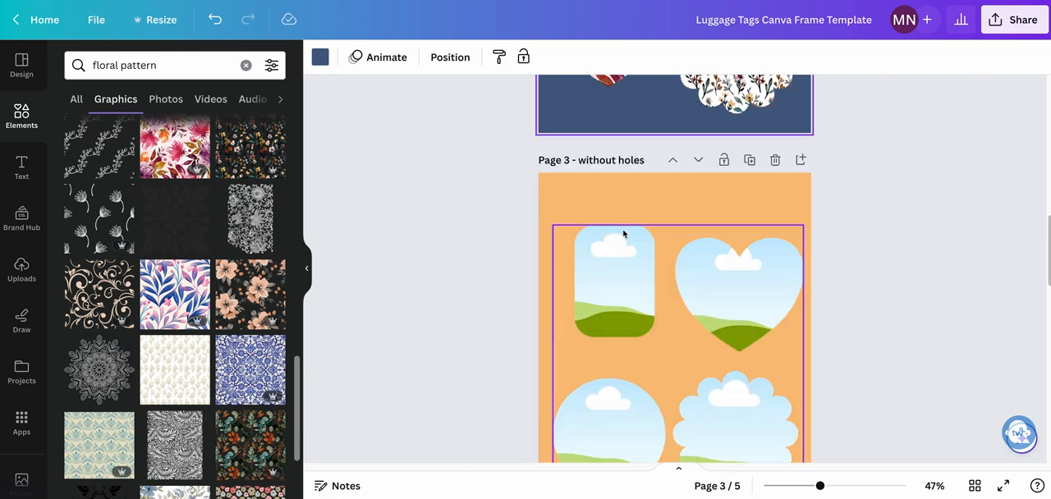
pyautogui.moveTo(637, 239)
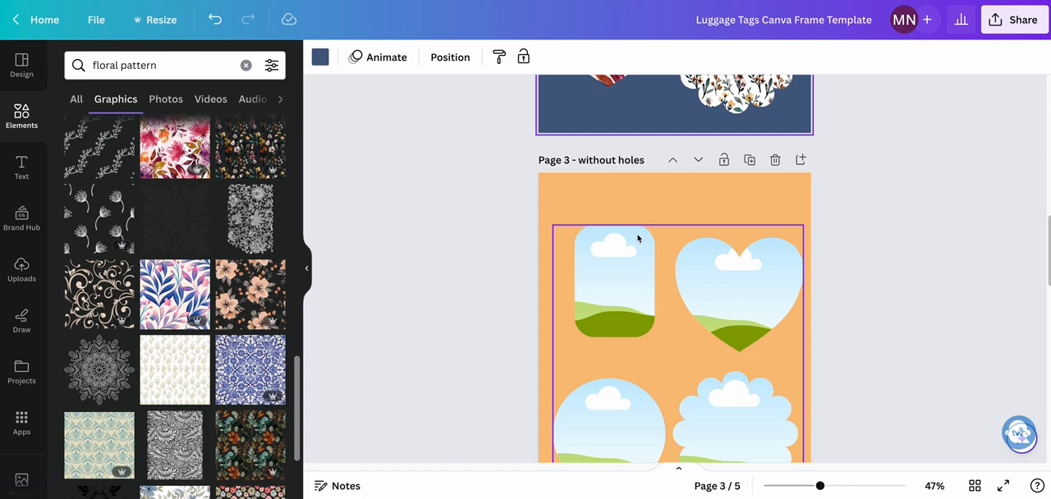
pyautogui.click(19, 270)
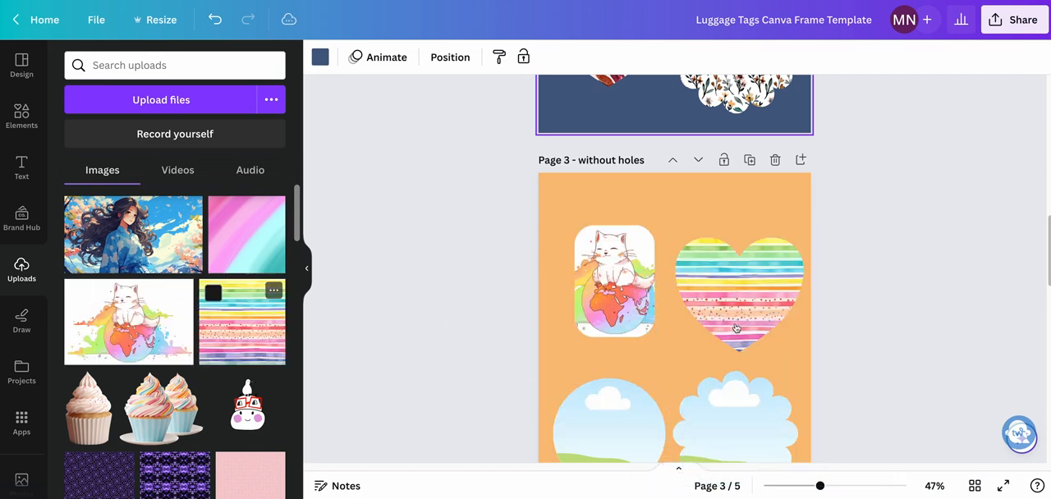
pyautogui.scroll(-3)
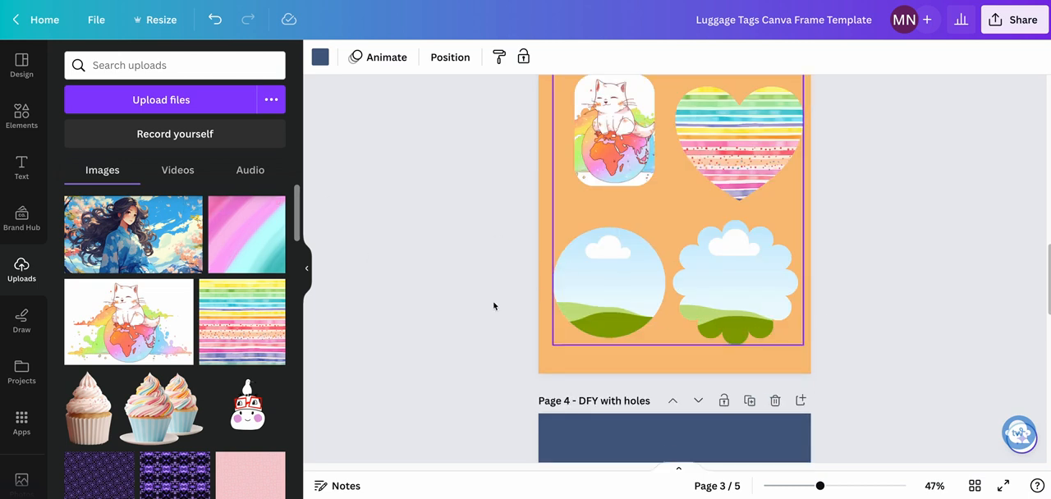
# Step: Search Elements for travel quote, filter to Free, and add the pink airplane over the heart
pyautogui.click(493, 305)
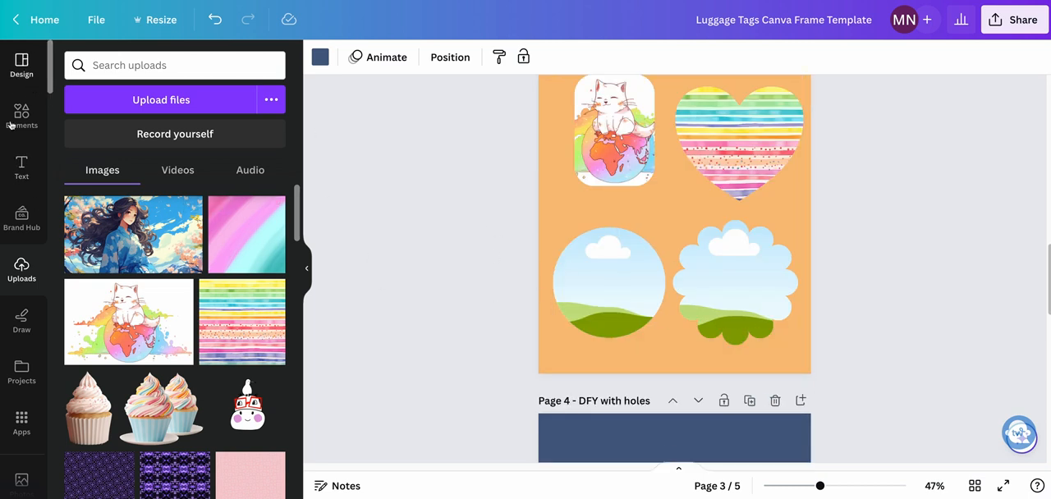
pyautogui.write('floral pattern')
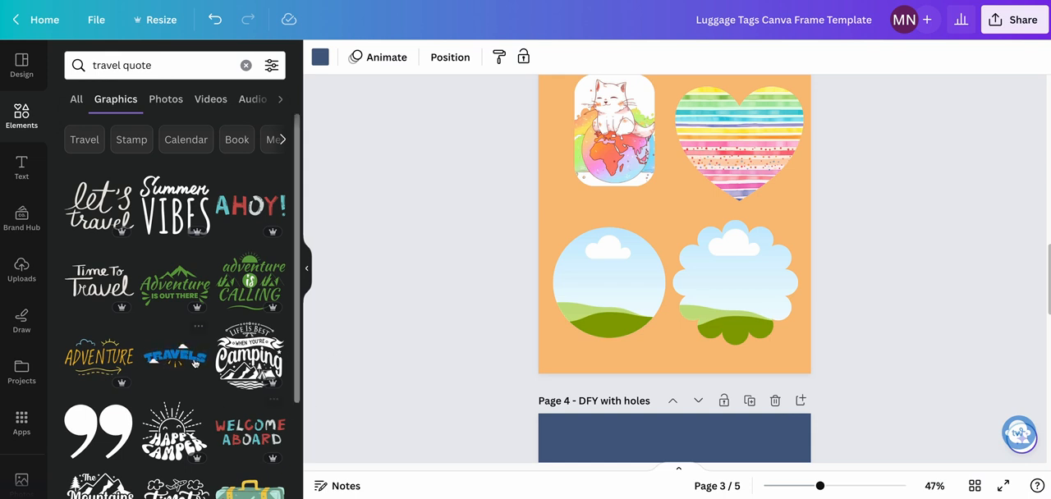
pyautogui.click(271, 66)
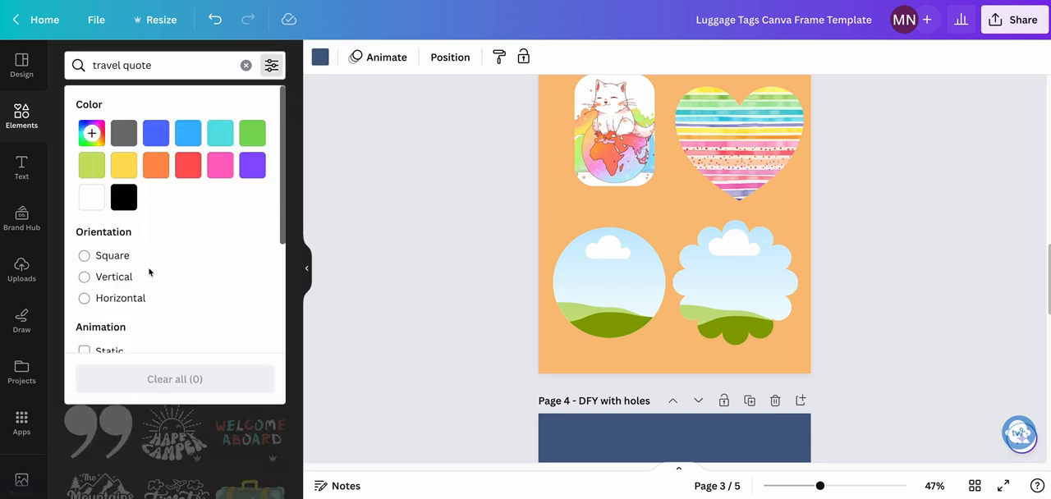
pyautogui.click(82, 307)
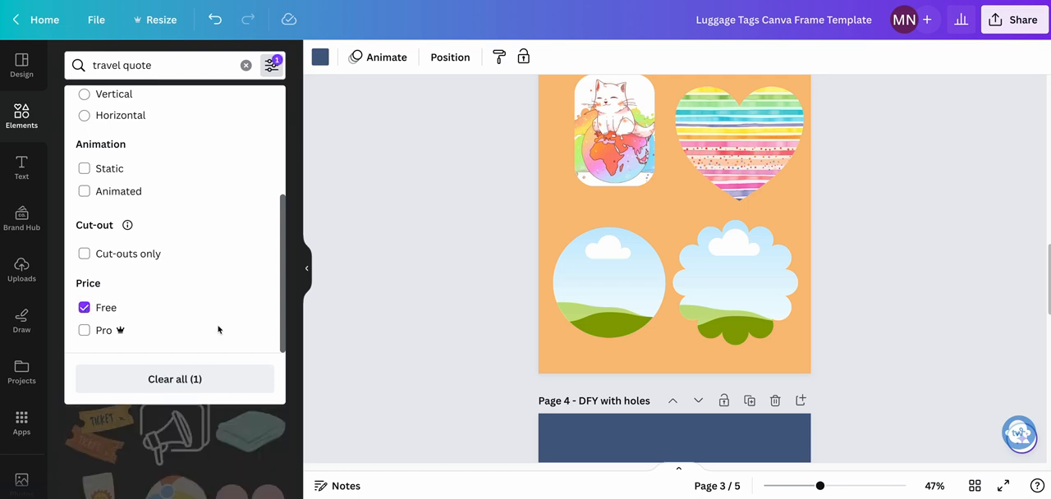
pyautogui.click(82, 168)
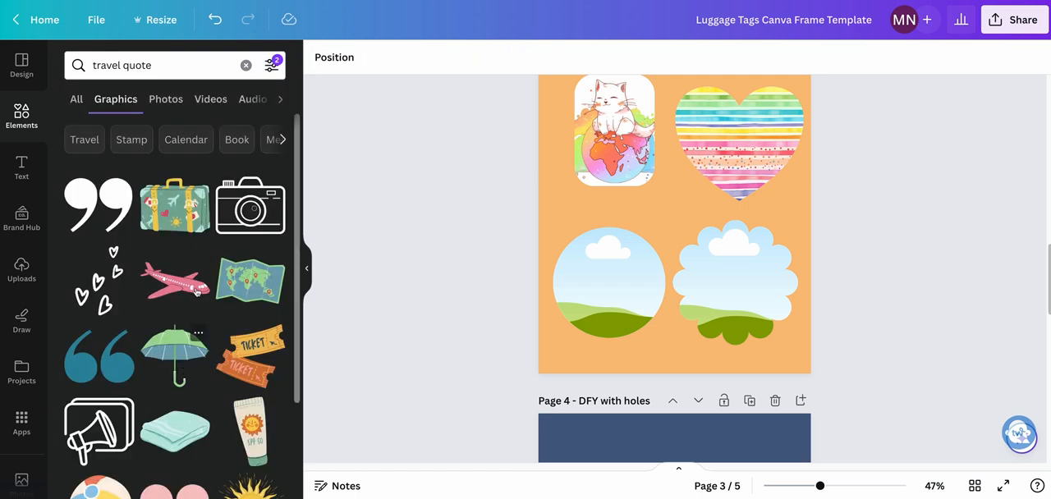
pyautogui.moveTo(190, 221)
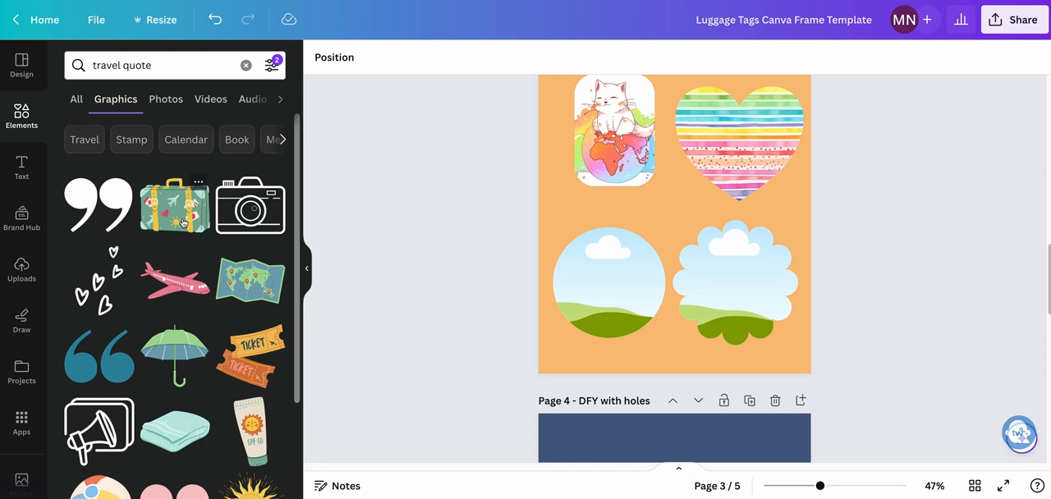
pyautogui.click(174, 283)
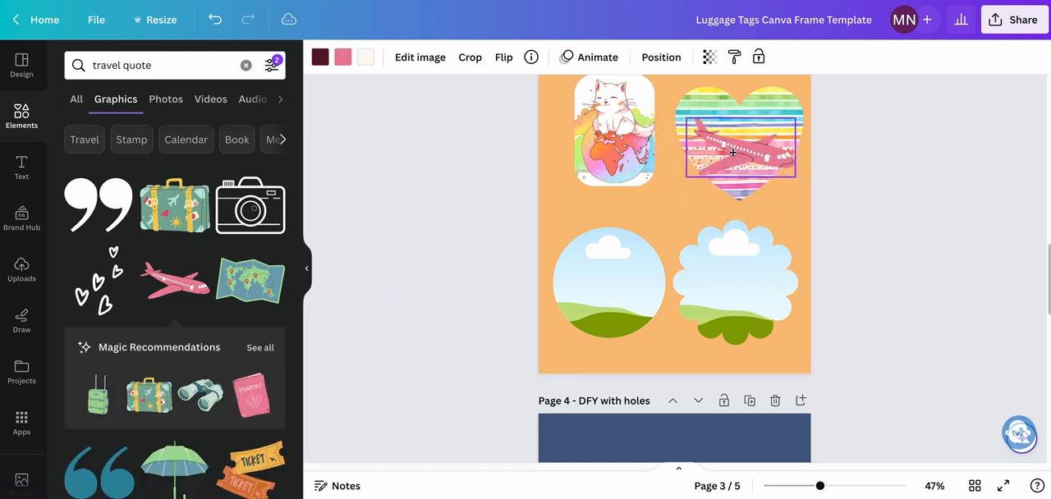
# Step: Recolour one part of the airplane graphic to lavender via the colour picker
pyautogui.click(735, 144)
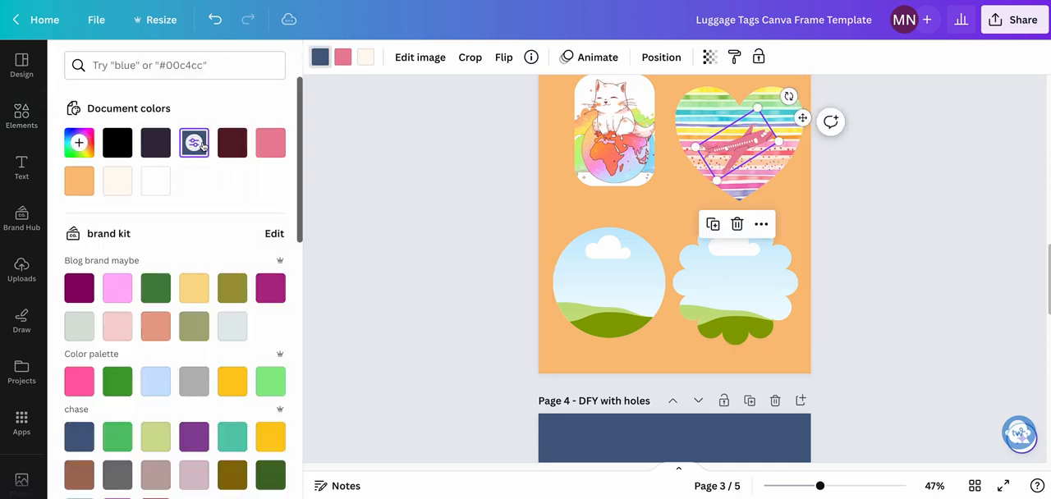
pyautogui.click(270, 141)
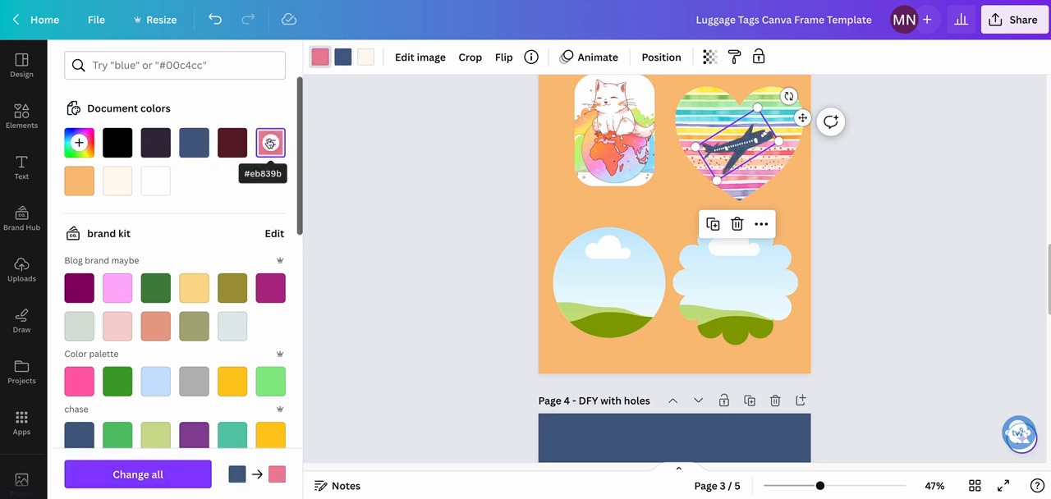
pyautogui.moveTo(116, 141)
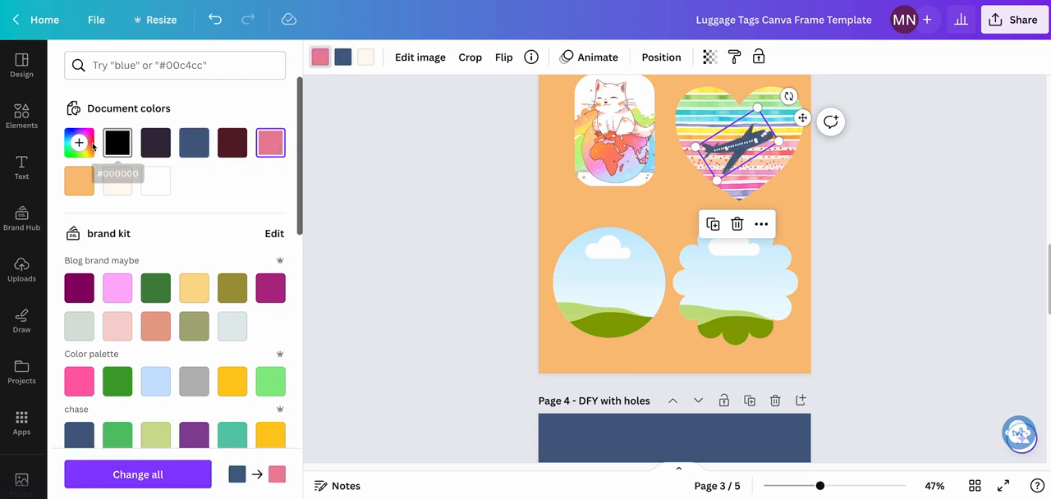
pyautogui.click(79, 142)
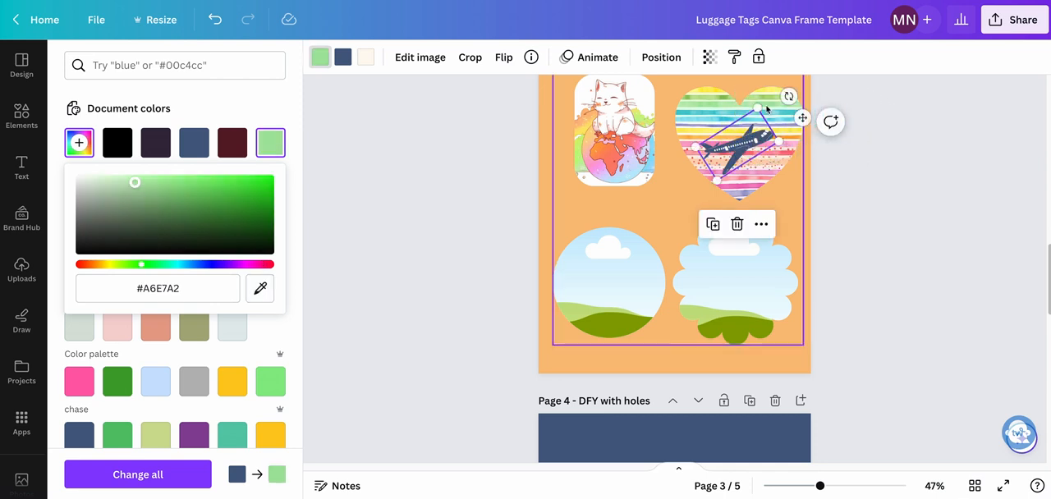
pyautogui.click(341, 56)
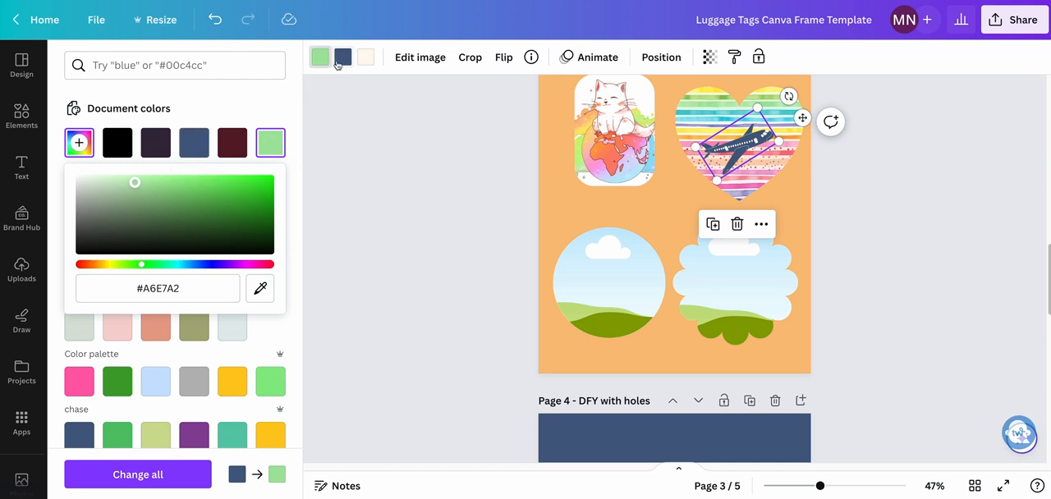
pyautogui.click(79, 142)
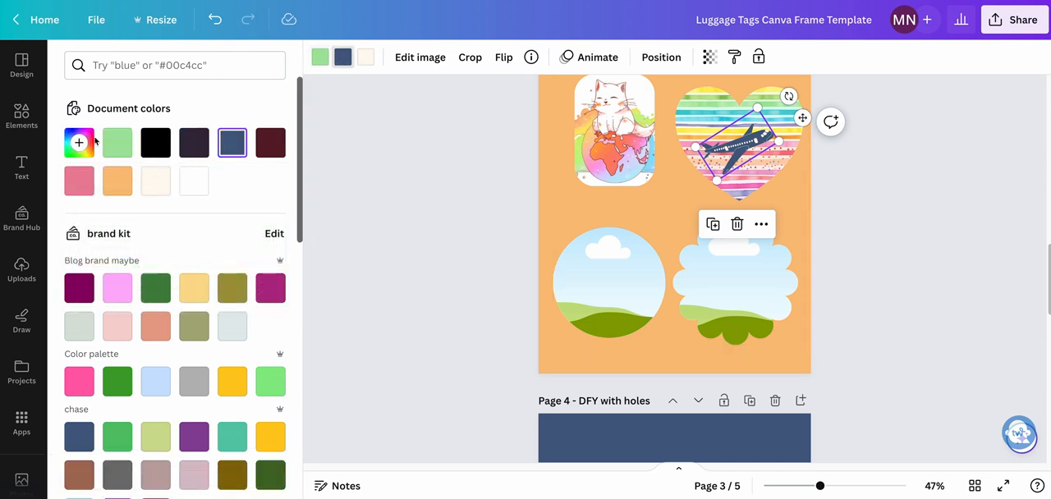
pyautogui.click(79, 141)
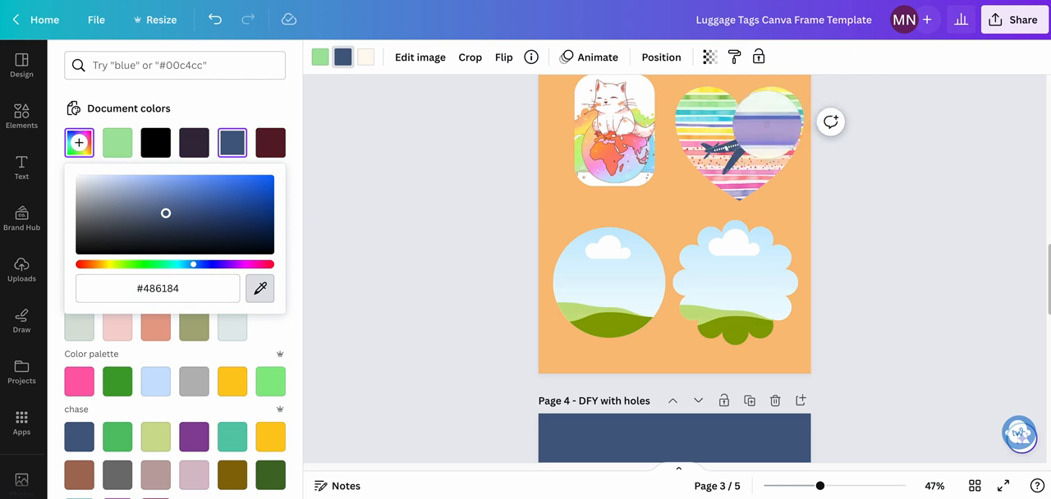
pyautogui.click(121, 187)
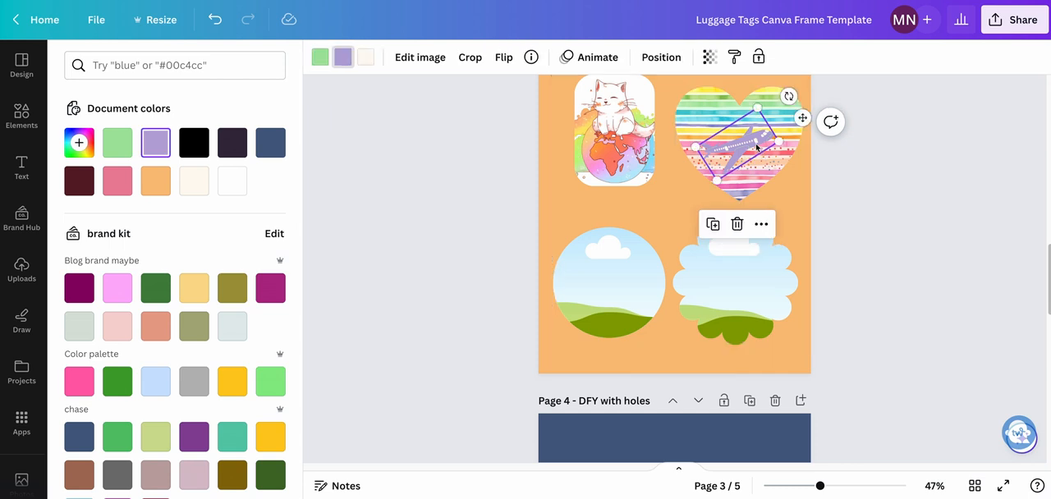
pyautogui.moveTo(368, 80)
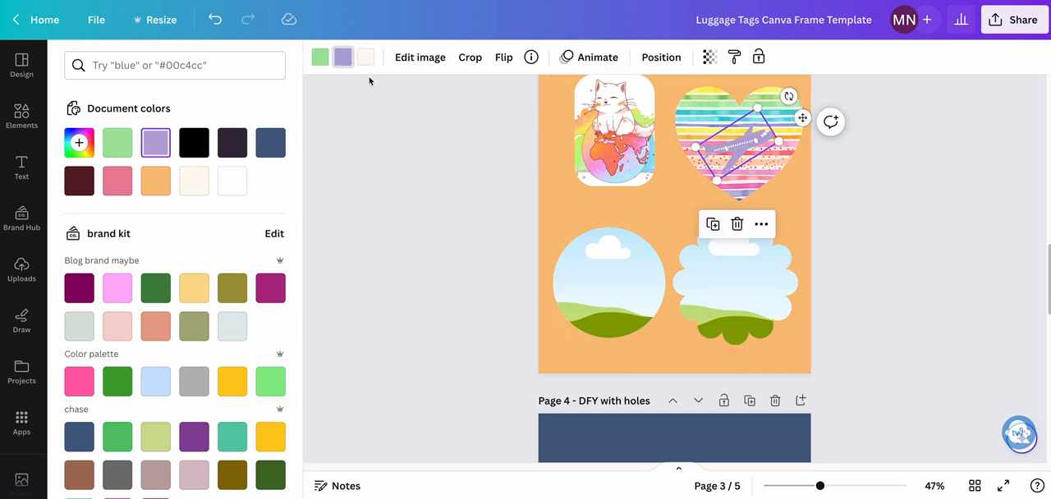
pyautogui.moveTo(319, 56)
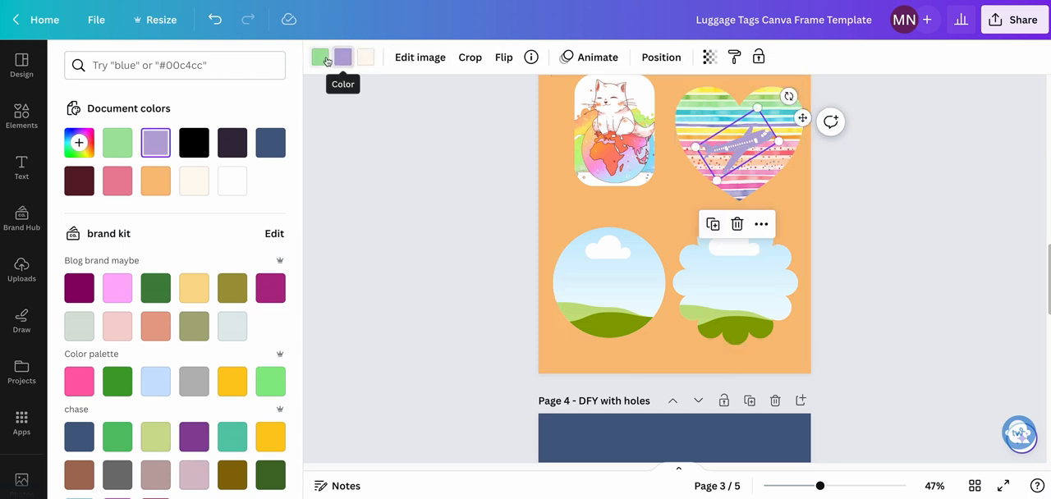
# Step: Set the airplane's other colour to #486184 dark blue
pyautogui.click(319, 56)
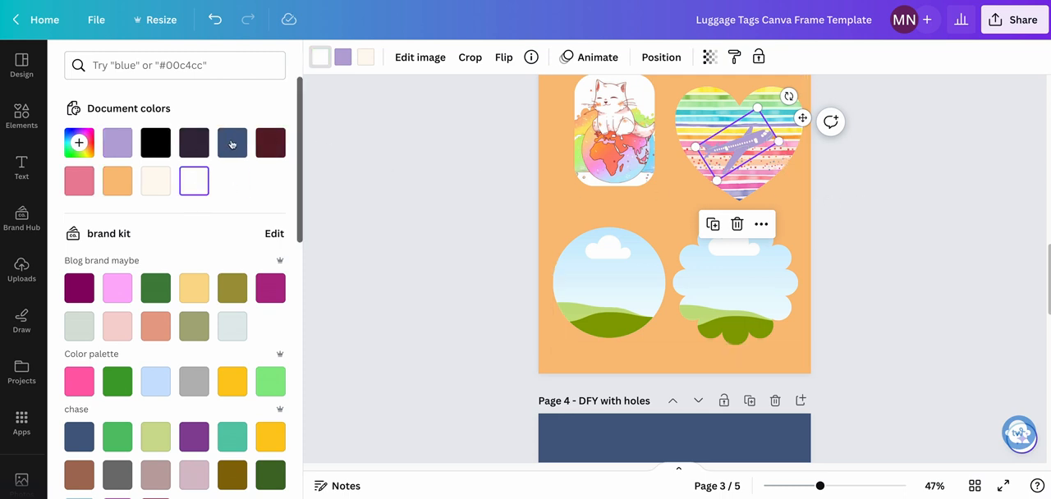
pyautogui.click(233, 141)
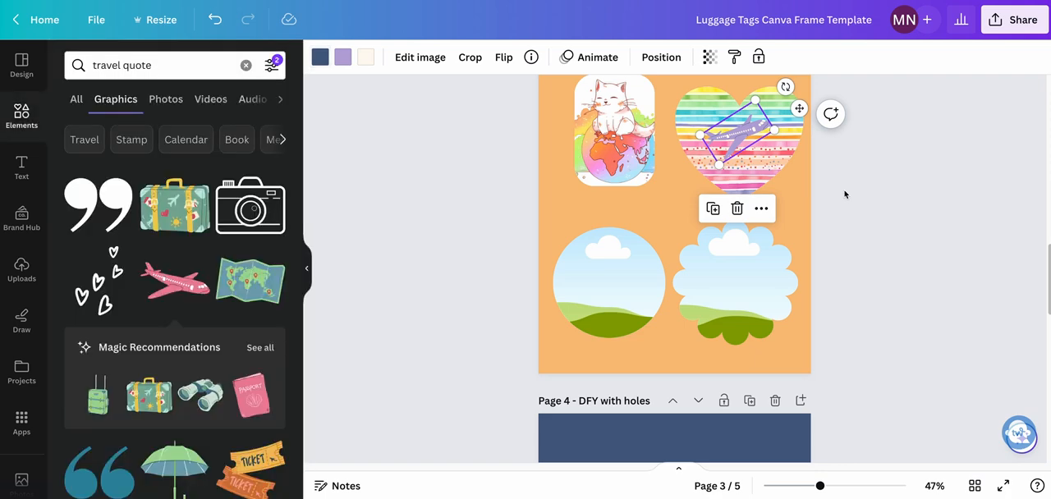
# Step: Add a text box reading Let's Fly! and set its font to Playlist Script
pyautogui.click(20, 167)
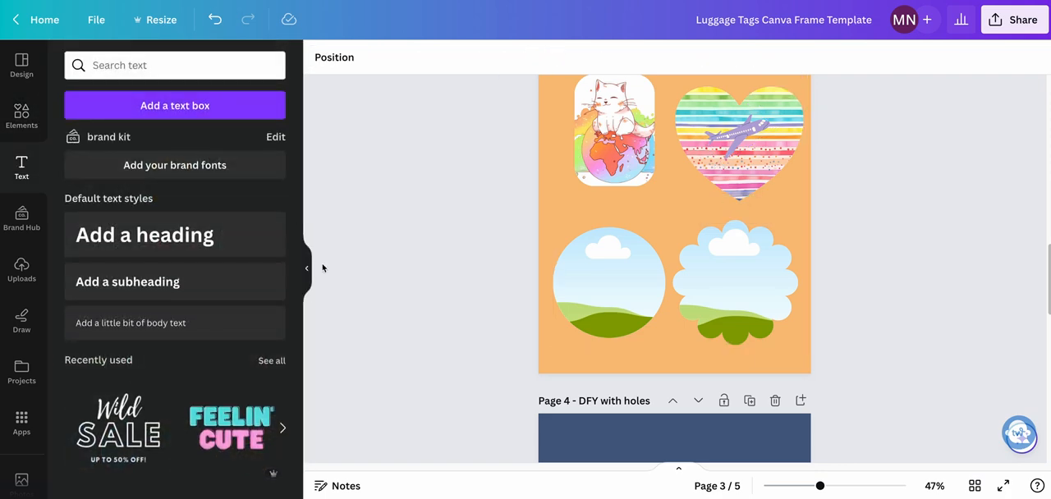
pyautogui.click(125, 281)
pyautogui.write("Let's Fly")
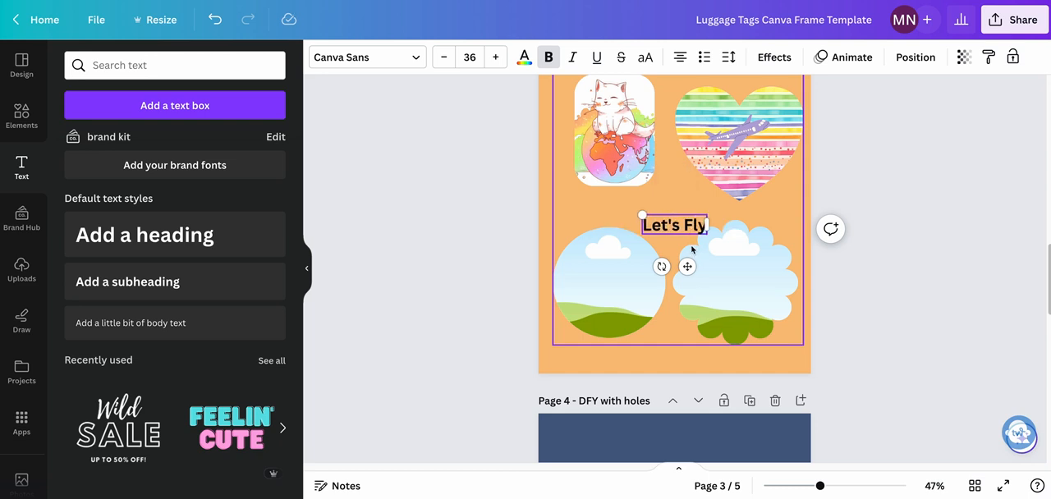
pyautogui.write('!')
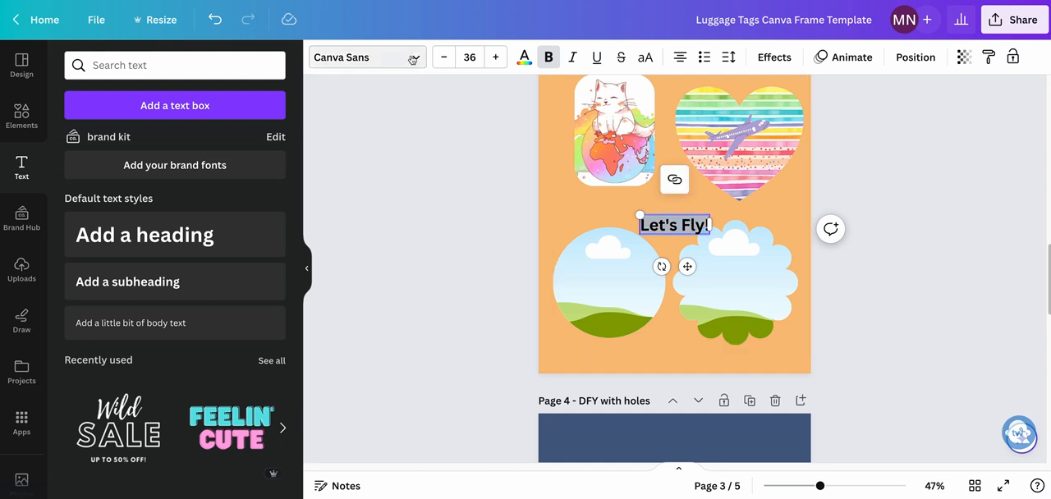
pyautogui.click(361, 56)
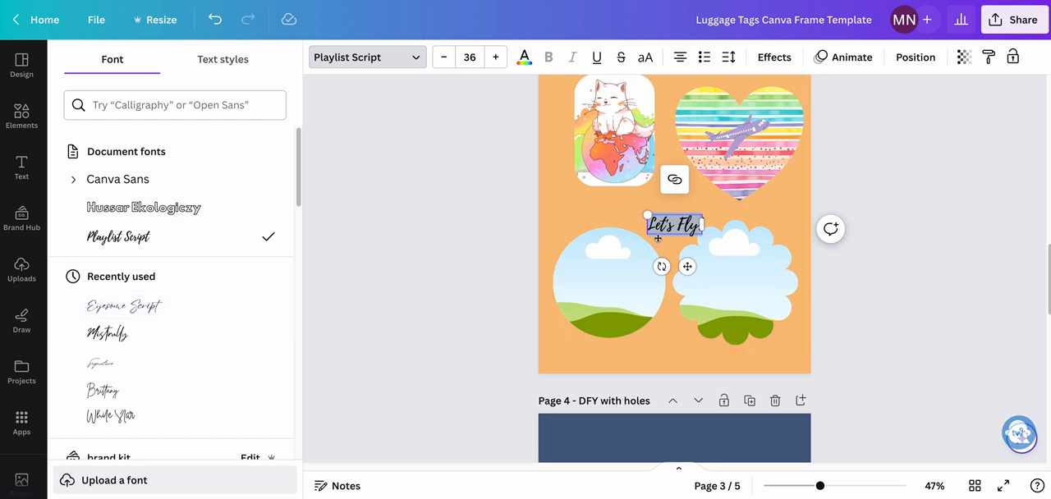
# Step: Position the Let's Fly! text on the striped heart beneath the airplane graphic
pyautogui.moveTo(674, 226); pyautogui.dragTo(731, 174)
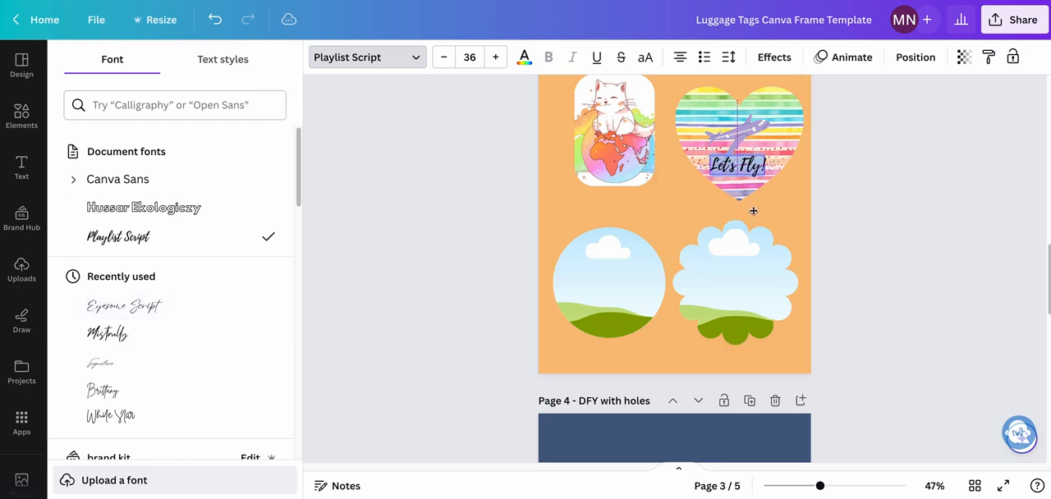
pyautogui.click(736, 166)
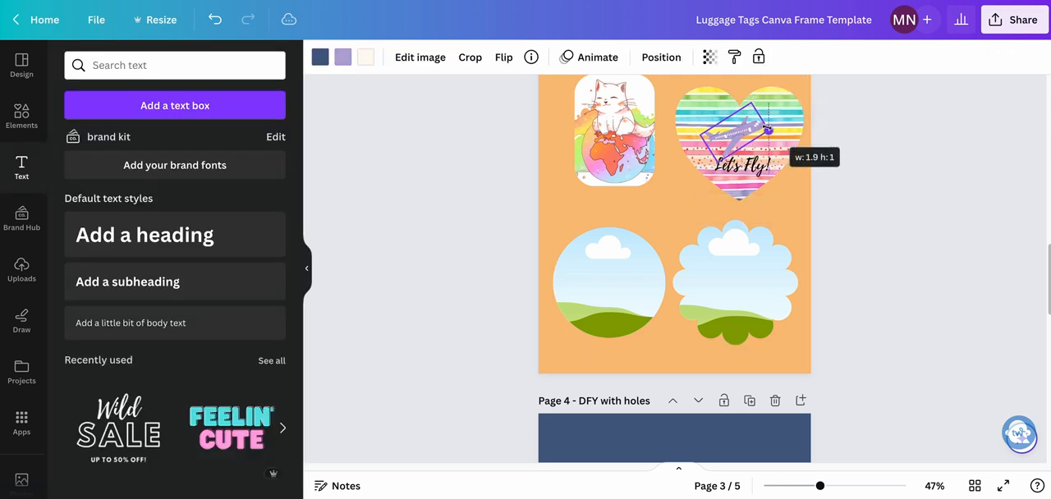
pyautogui.click(742, 164)
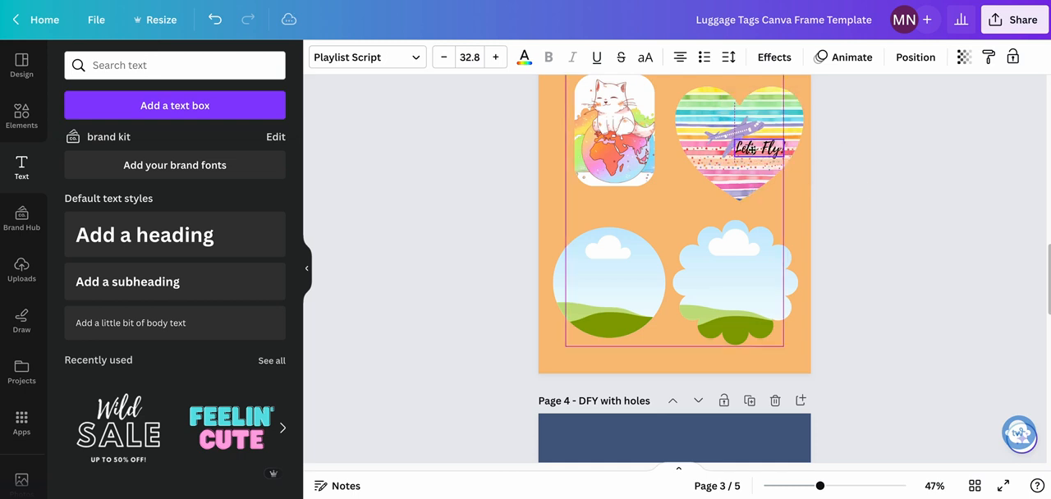
# Step: Try a white Background effect with roundness 100 on the Let's Fly! text
pyautogui.click(736, 148)
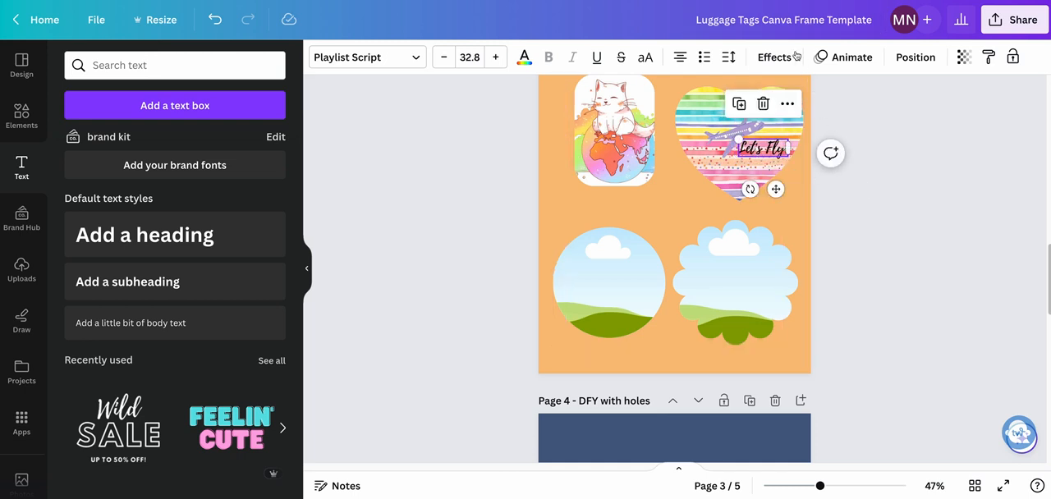
pyautogui.click(772, 56)
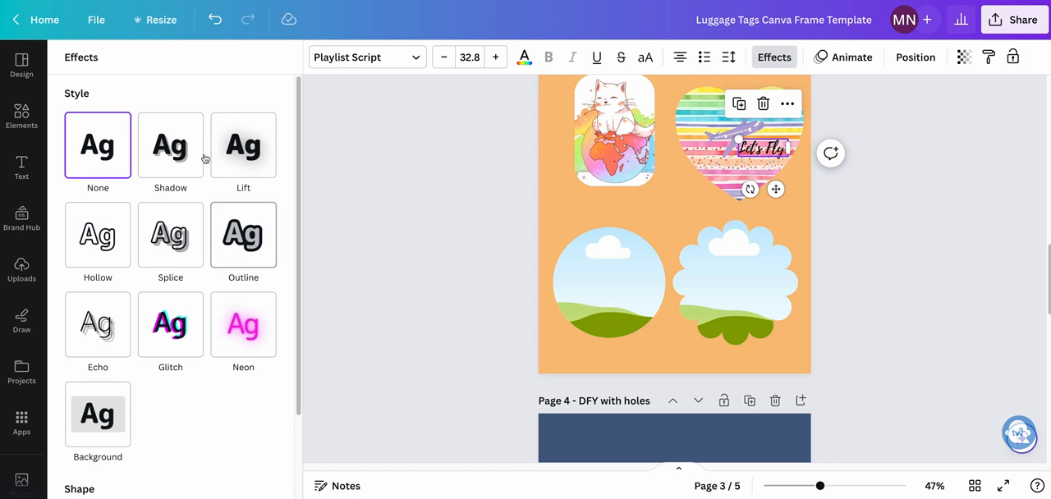
pyautogui.click(98, 414)
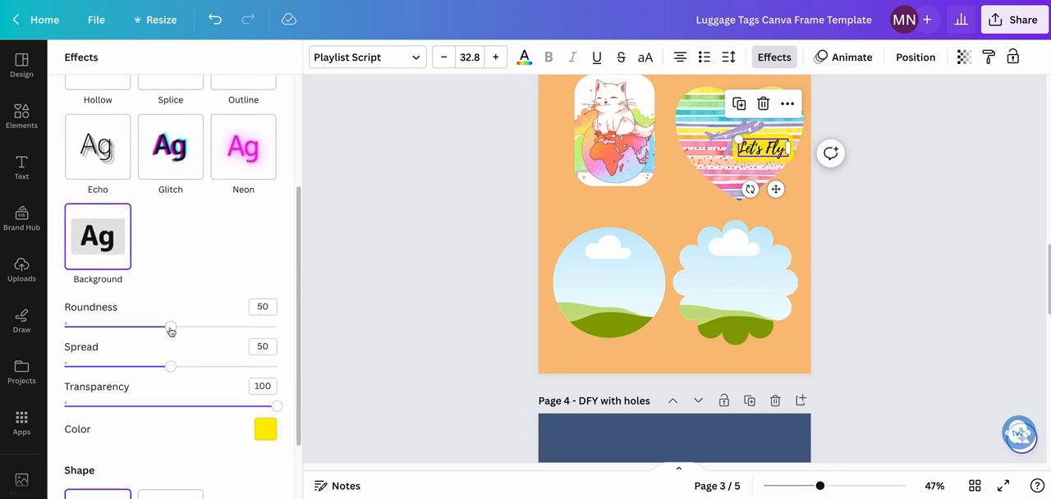
pyautogui.moveTo(171, 327); pyautogui.dragTo(276, 327)
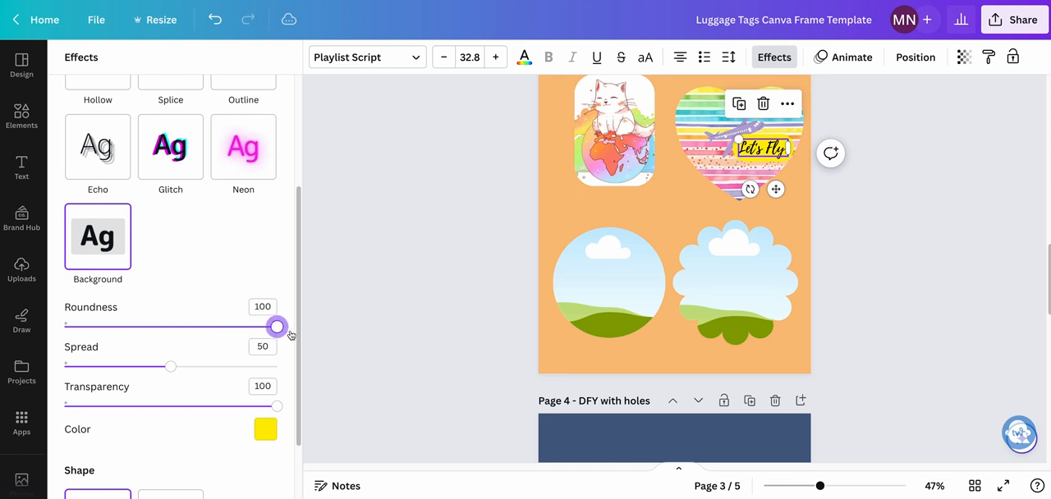
pyautogui.click(266, 428)
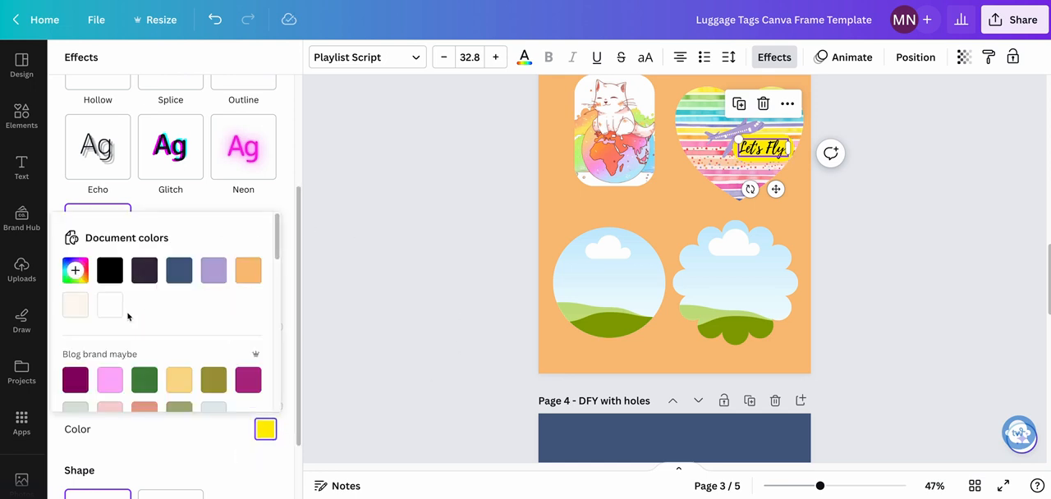
pyautogui.click(108, 306)
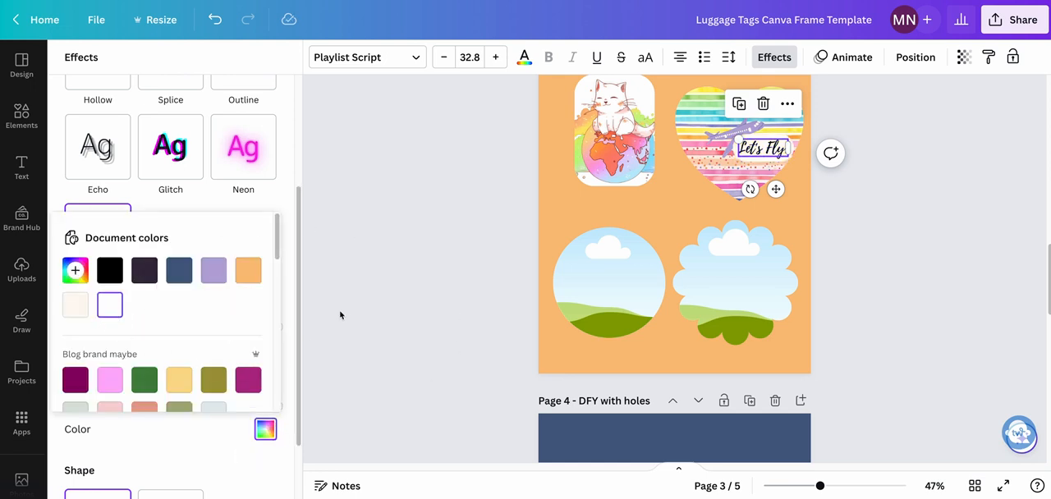
pyautogui.click(98, 233)
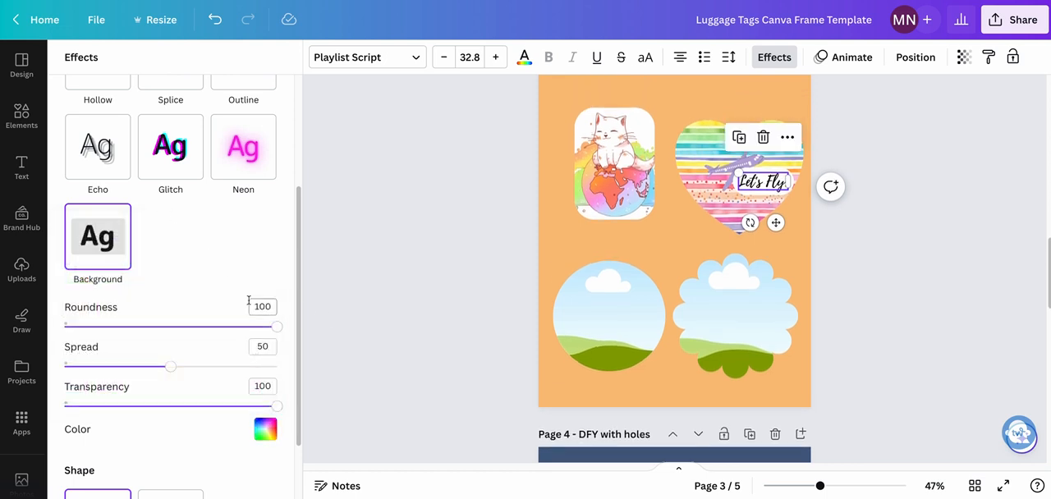
# Step: Switch the effect to a white Outline and colour the lettering dark blue #486184
pyautogui.click(243, 144)
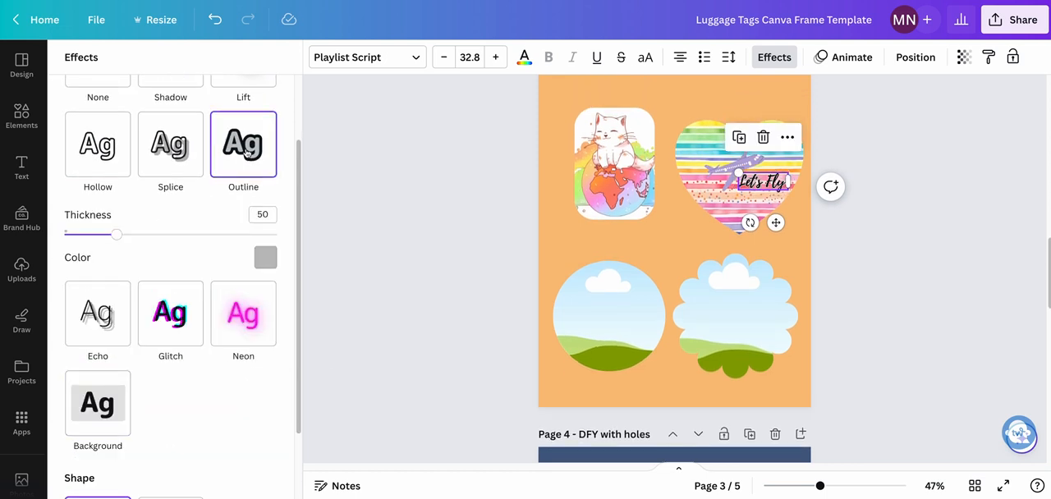
pyautogui.click(266, 256)
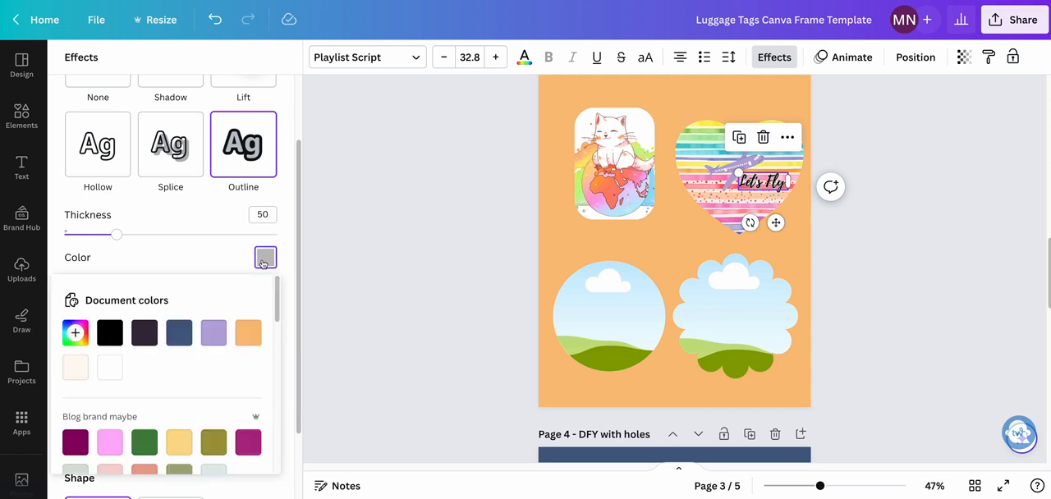
pyautogui.click(108, 368)
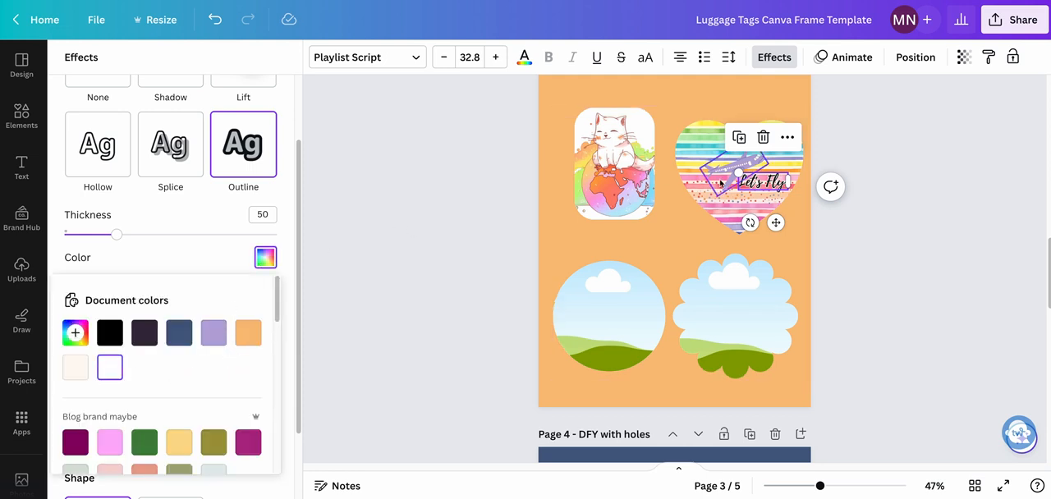
pyautogui.click(266, 256)
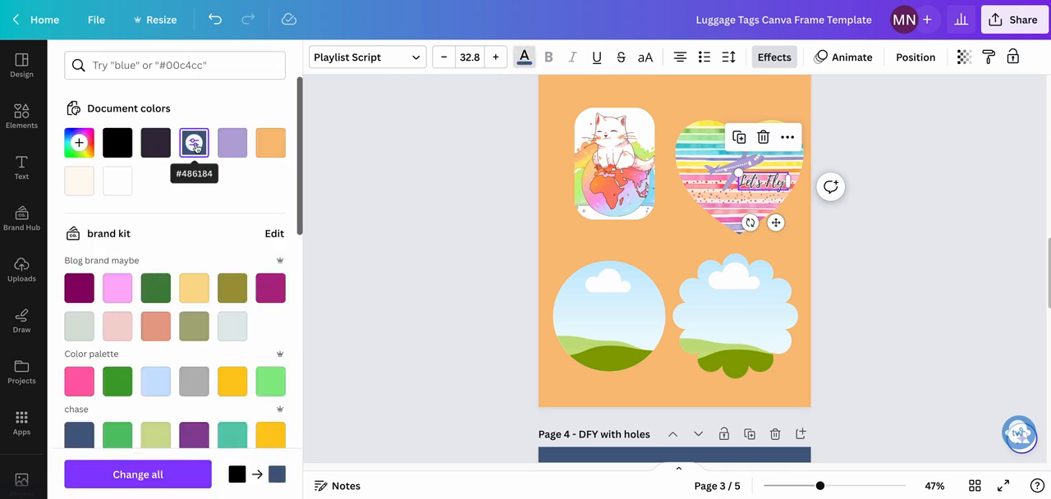
pyautogui.click(22, 167)
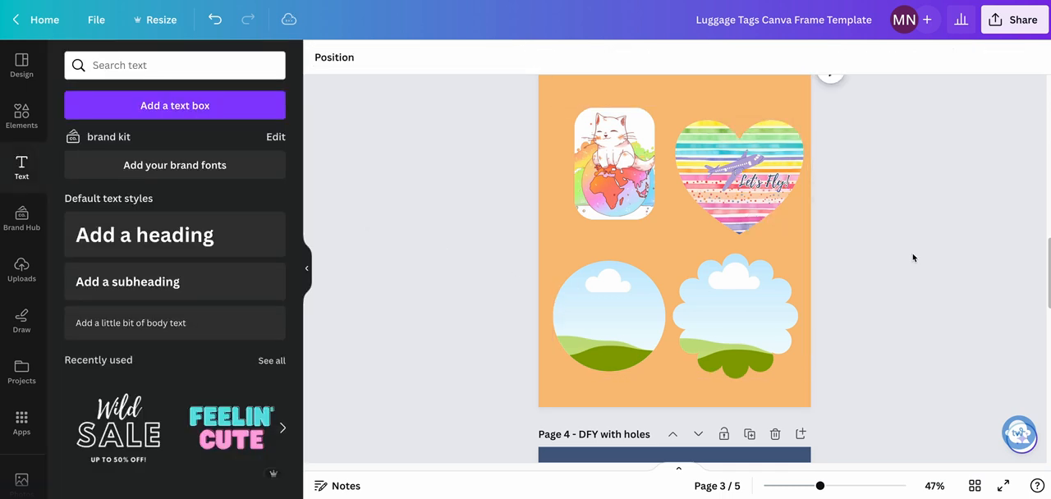
pyautogui.moveTo(906, 275)
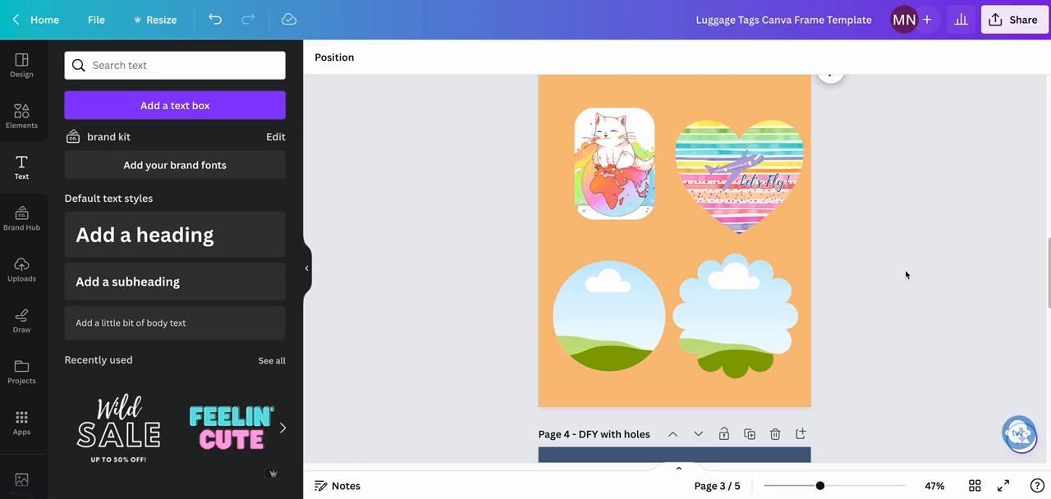
# Step: Fill page 3's remaining frames with the pink gradient and the girl illustration, adjusting its crop
pyautogui.click(711, 292)
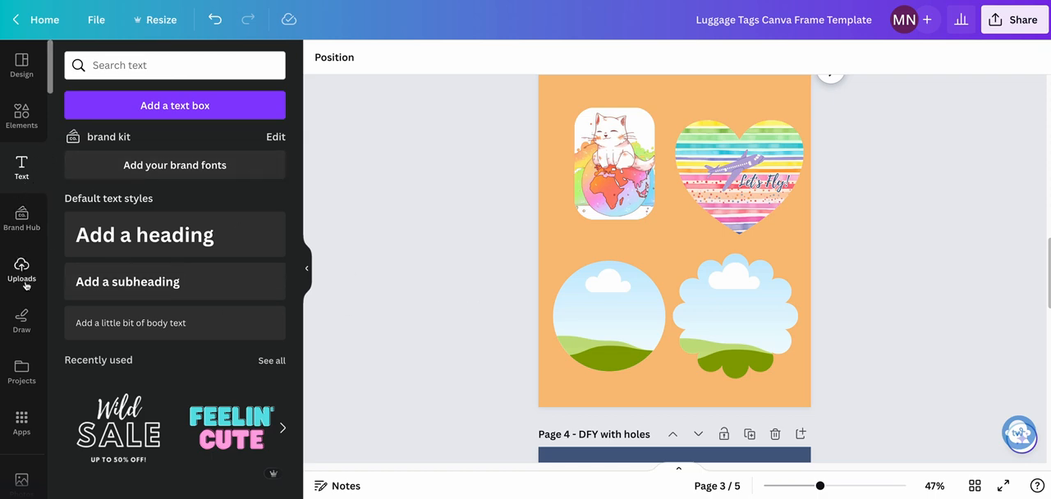
pyautogui.click(20, 269)
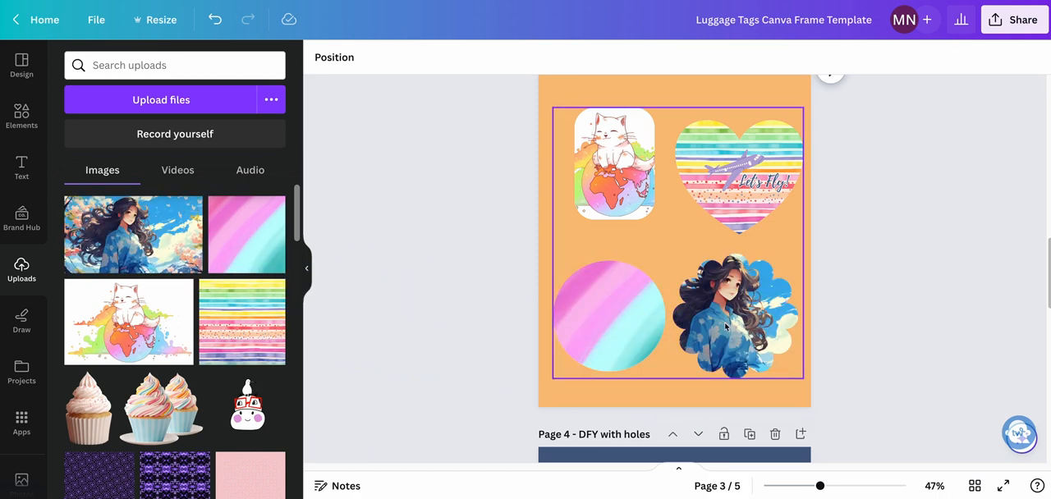
pyautogui.doubleClick(736, 315)
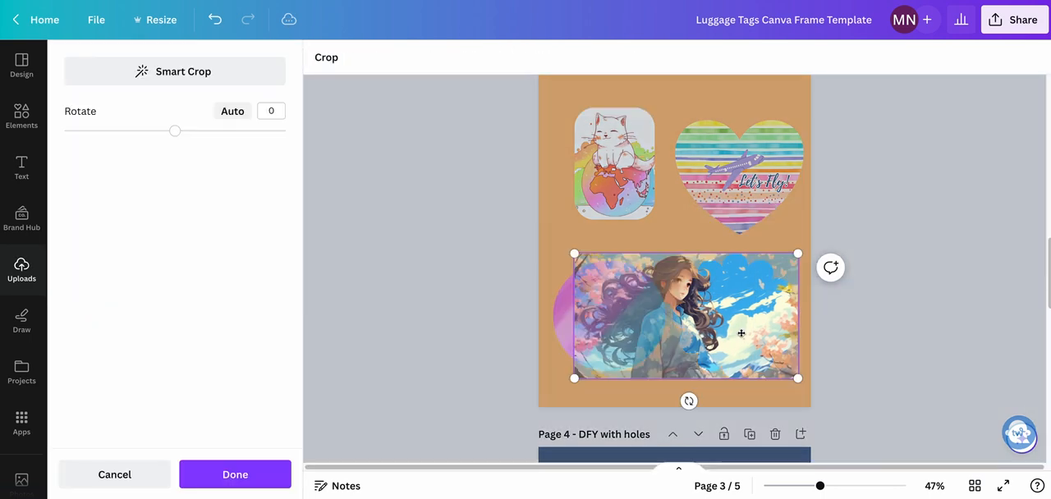
pyautogui.click(233, 474)
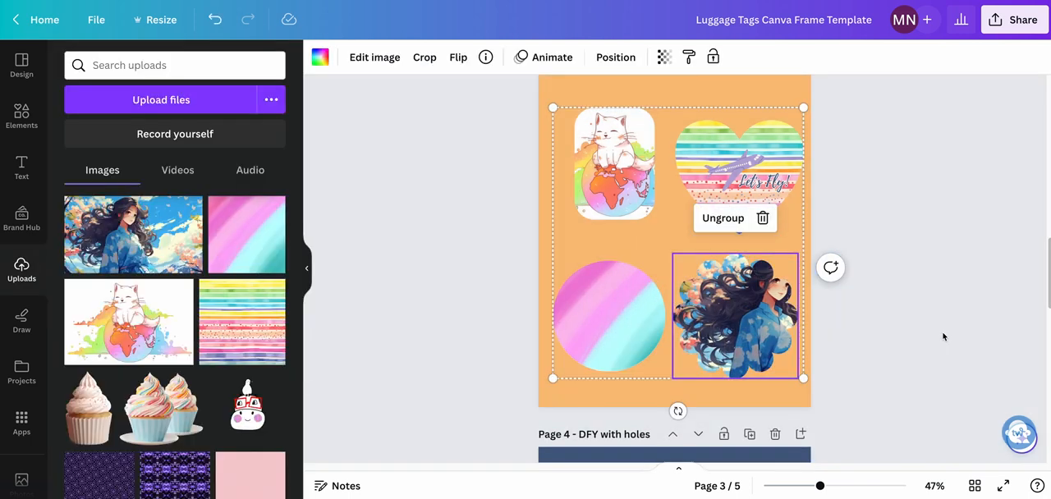
pyautogui.moveTo(762, 316)
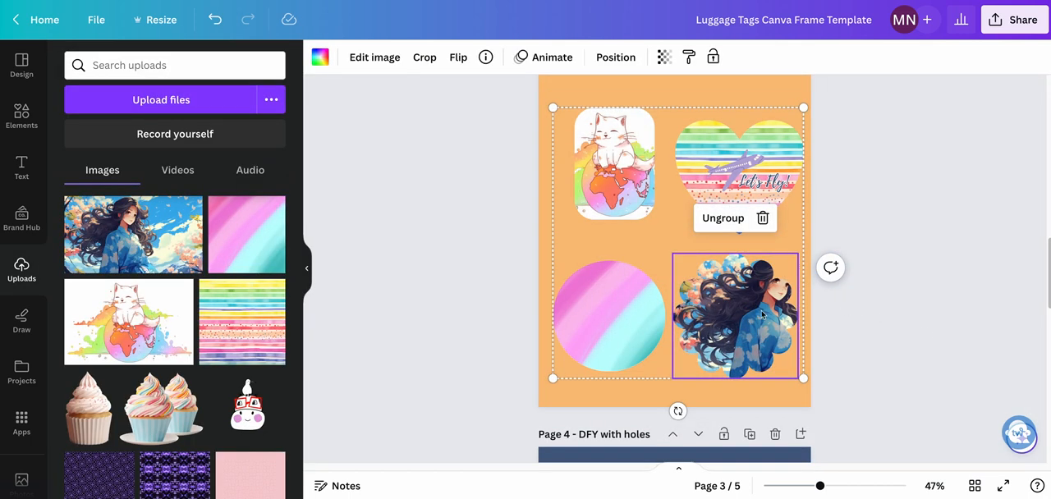
pyautogui.moveTo(917, 329)
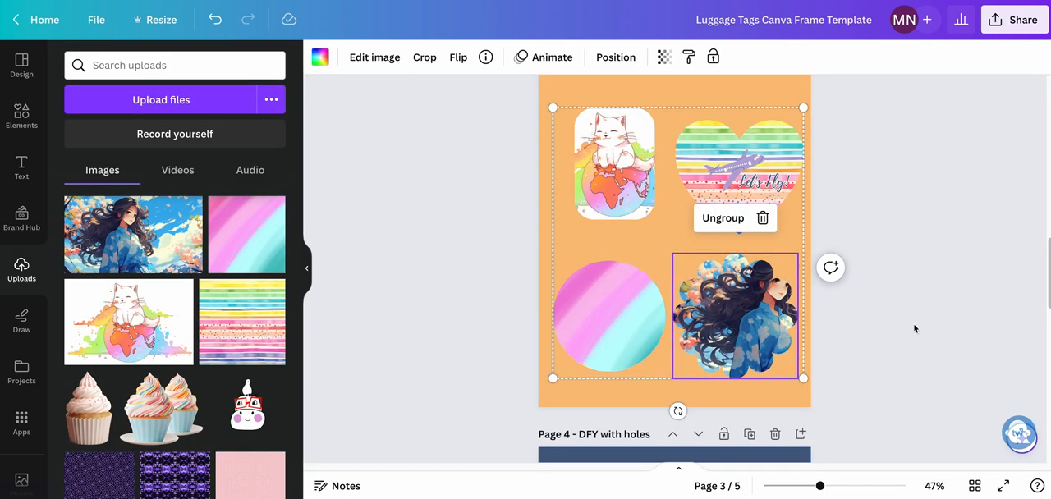
# Step: Scroll to page 5 and select each of its four tags to check their picture fills
pyautogui.scroll(-3)
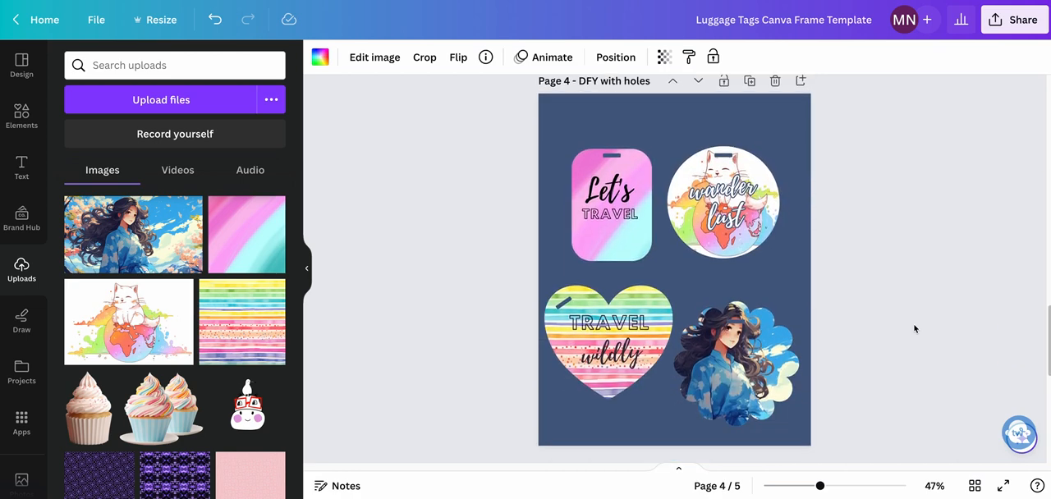
pyautogui.scroll(-3)
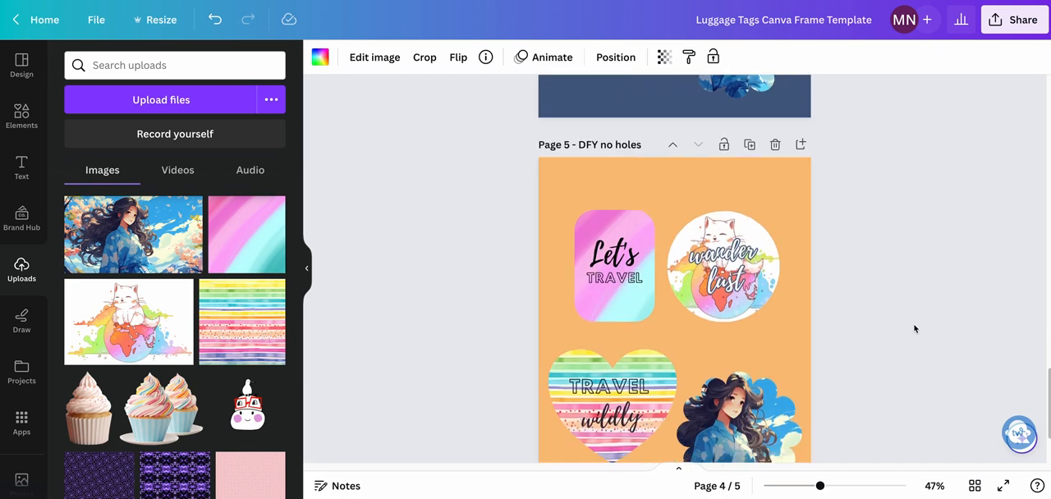
pyautogui.scroll(-3)
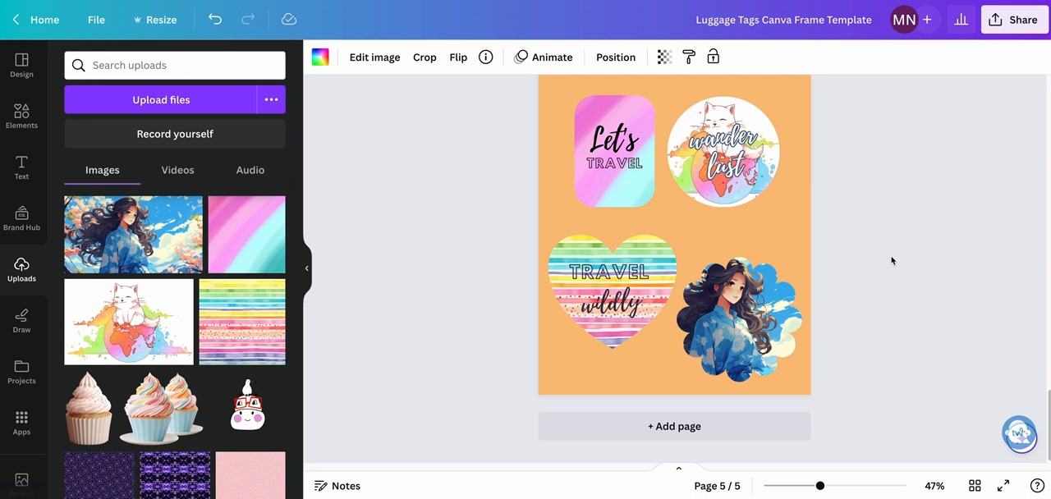
pyautogui.click(722, 151)
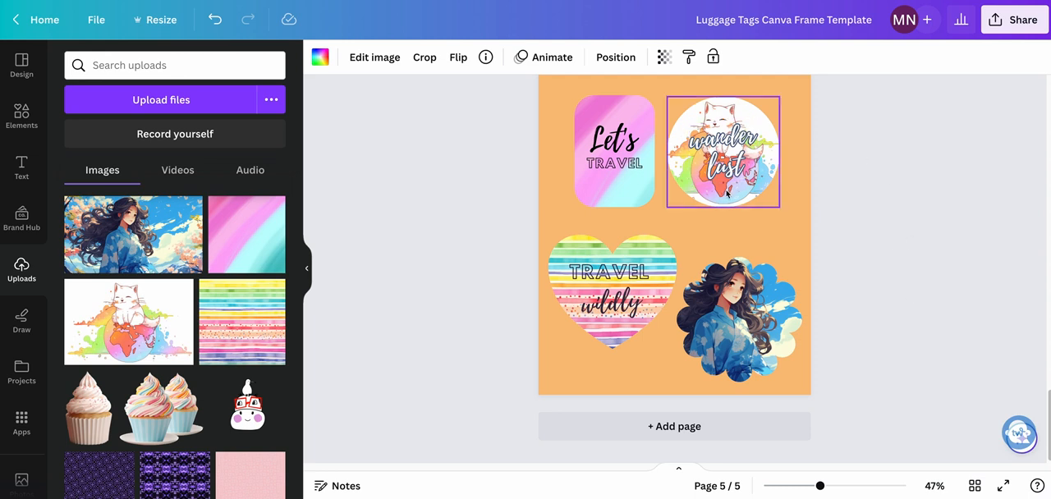
pyautogui.click(611, 151)
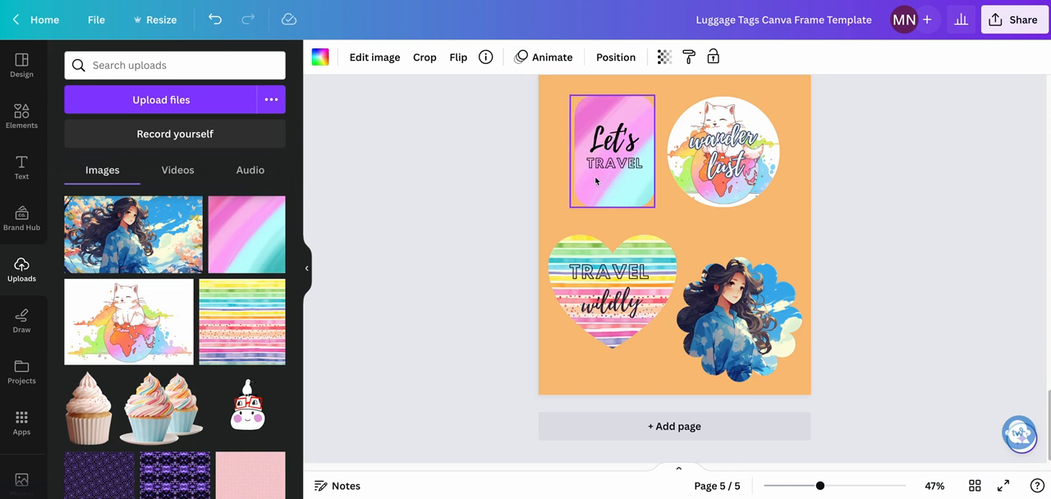
pyautogui.moveTo(642, 172)
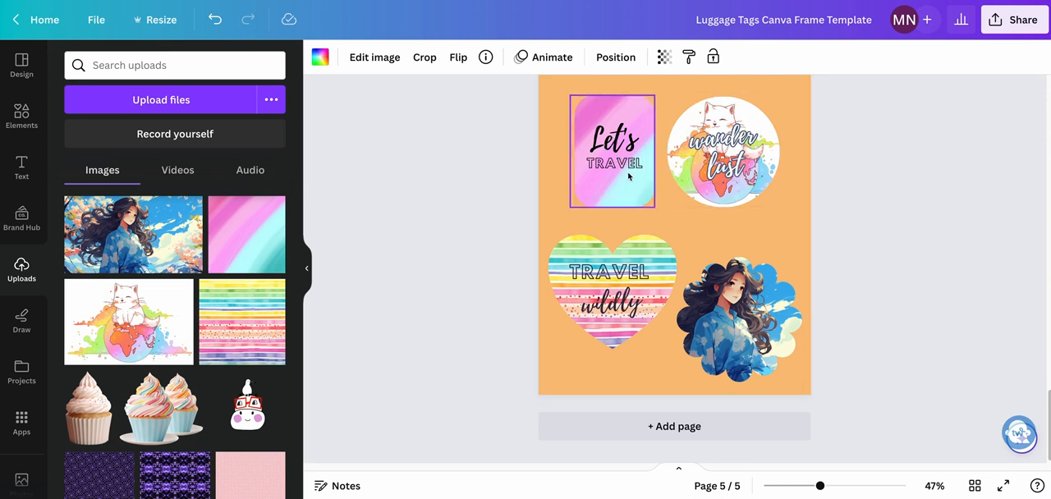
pyautogui.click(723, 151)
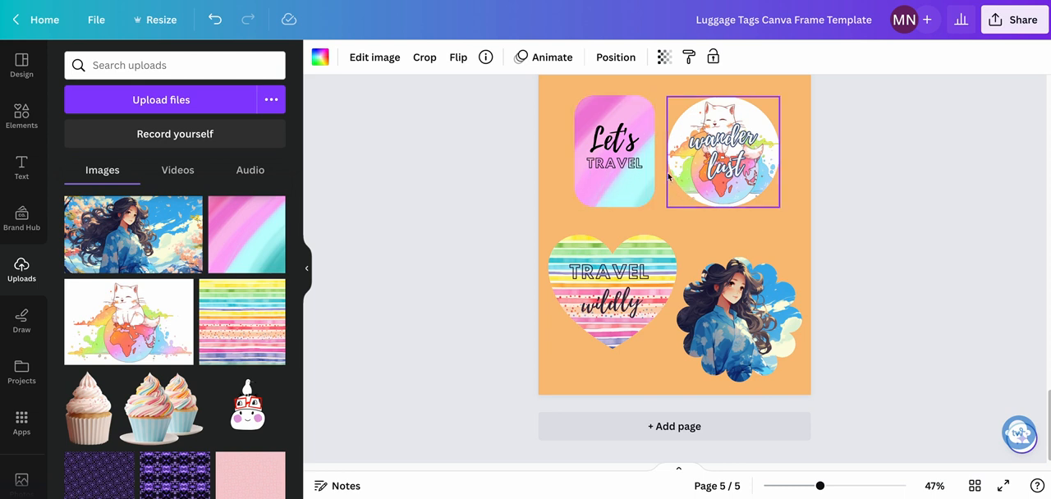
pyautogui.click(611, 293)
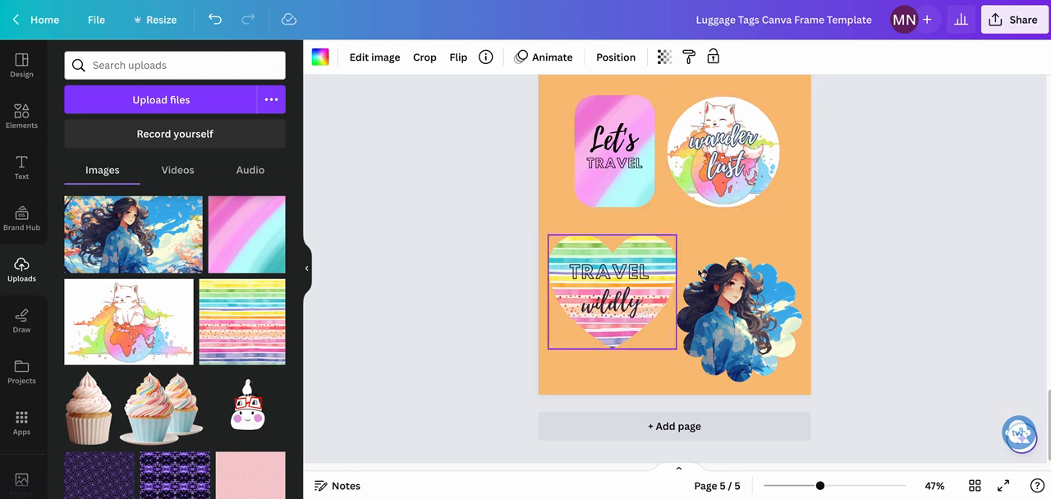
pyautogui.click(739, 320)
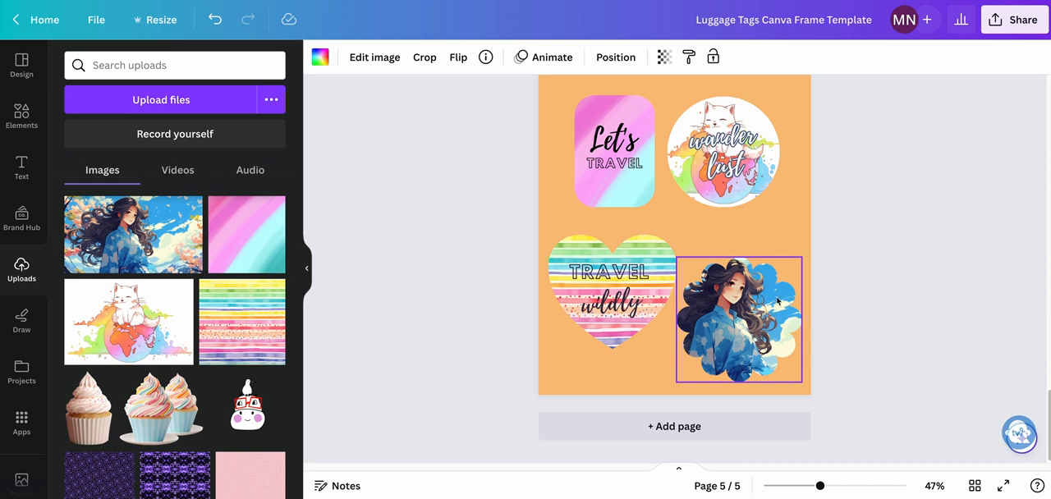
pyautogui.moveTo(782, 329)
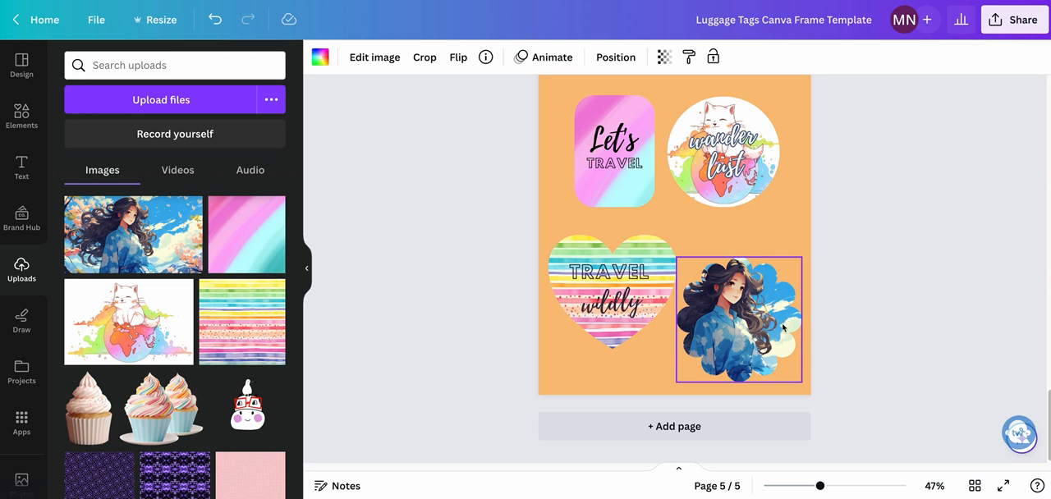
pyautogui.click(861, 247)
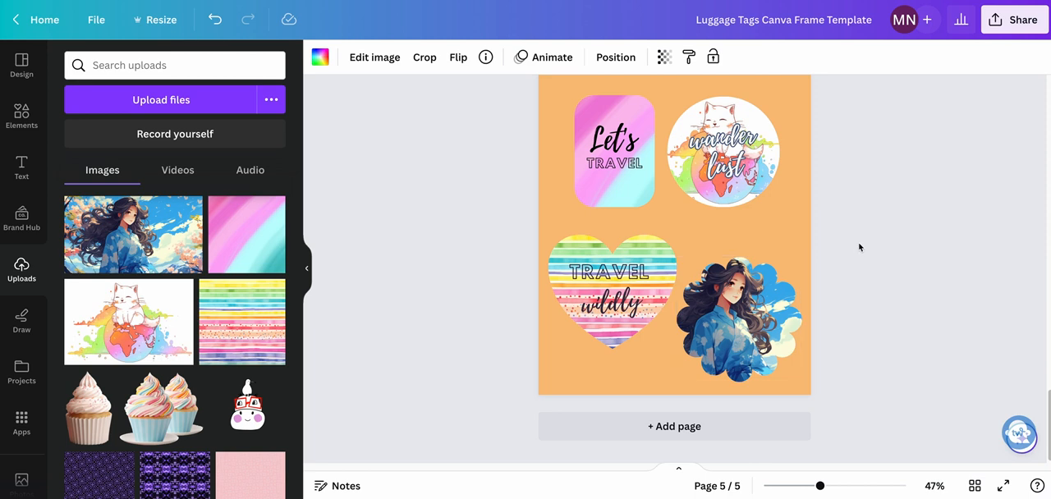
pyautogui.moveTo(975, 204)
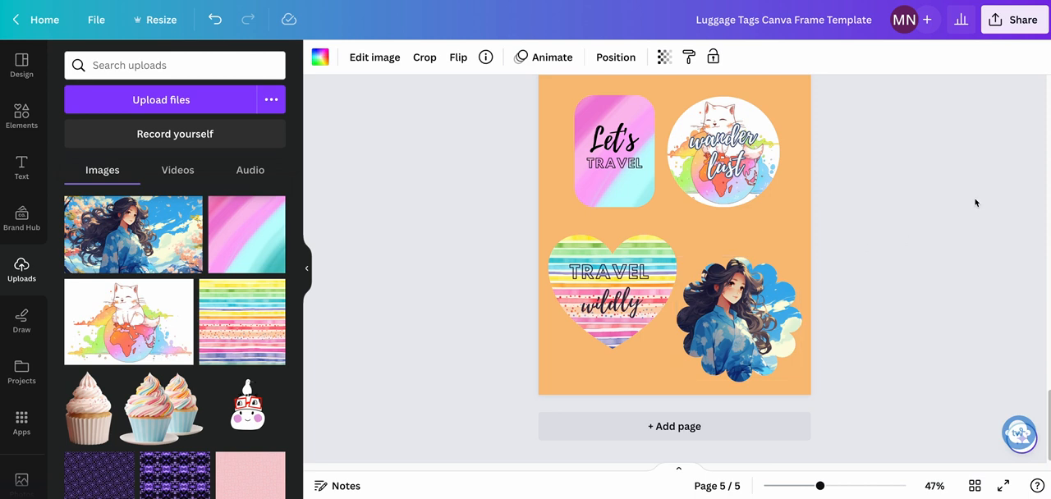
# Step: Open Share > Download, tick Transparent background and view the file type formats
pyautogui.click(1015, 19)
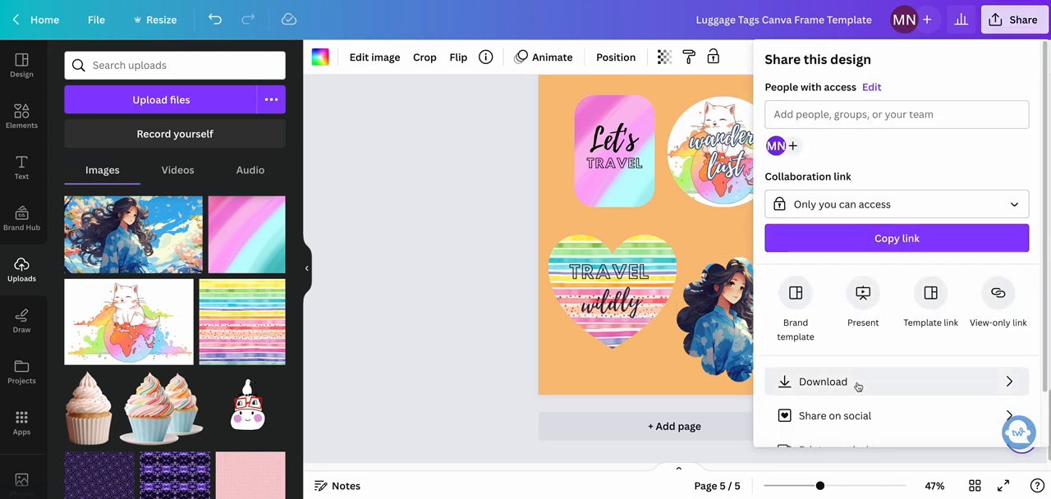
pyautogui.click(821, 381)
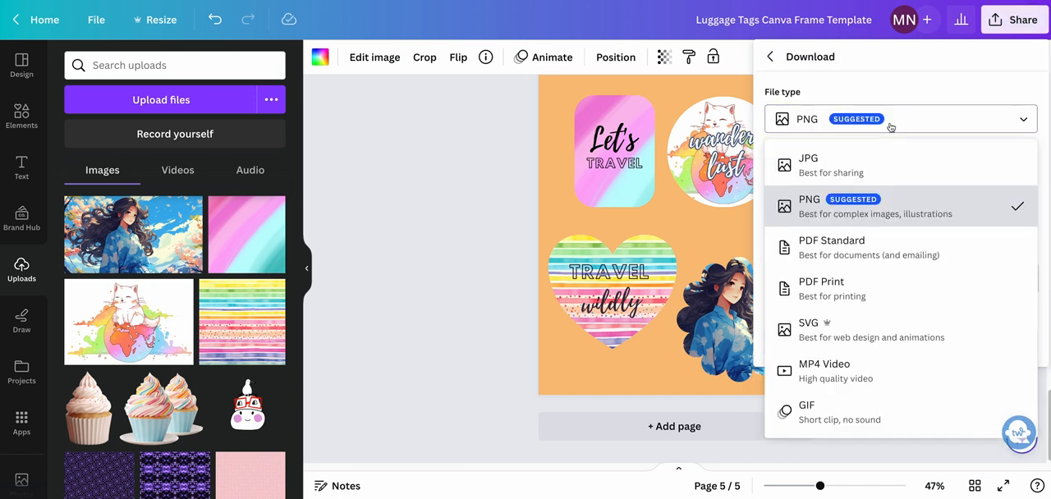
pyautogui.moveTo(890, 157)
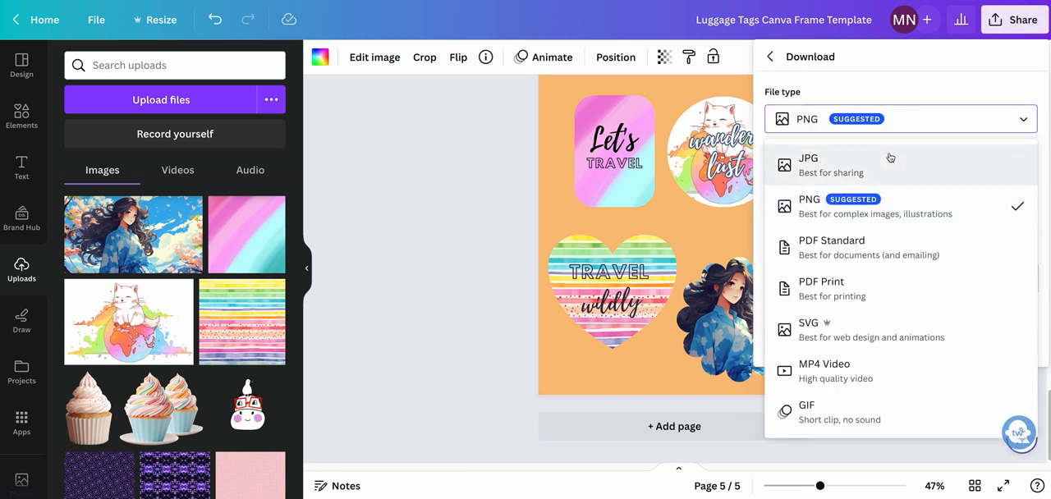
pyautogui.moveTo(885, 220)
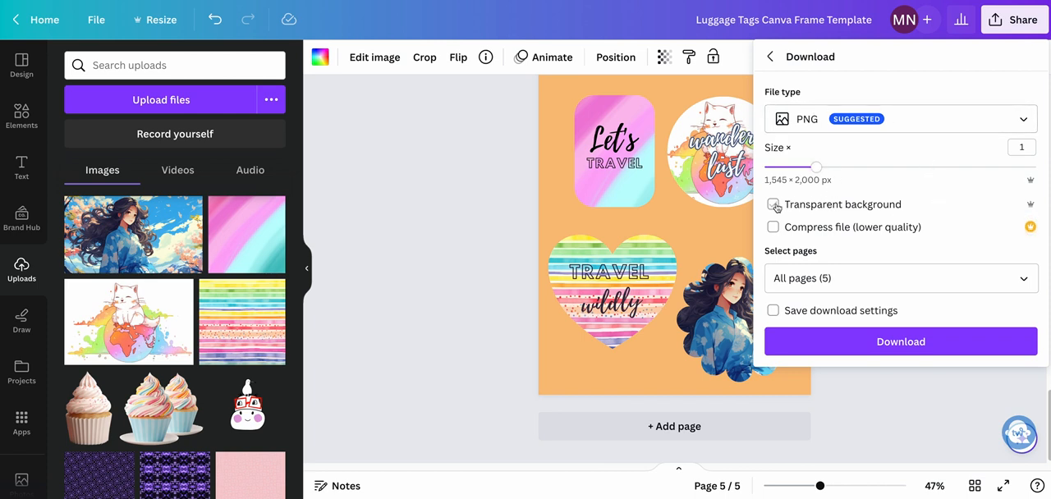
pyautogui.click(772, 204)
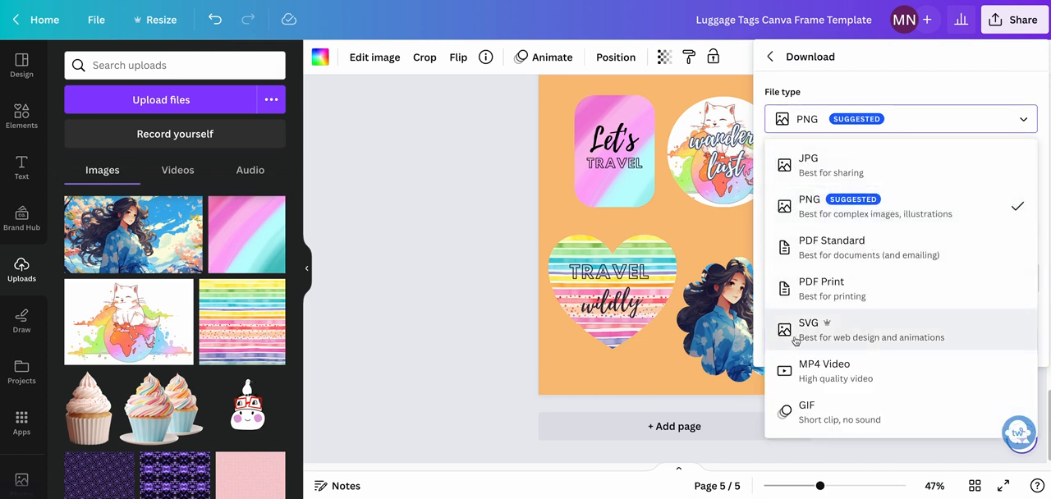
pyautogui.moveTo(841, 325)
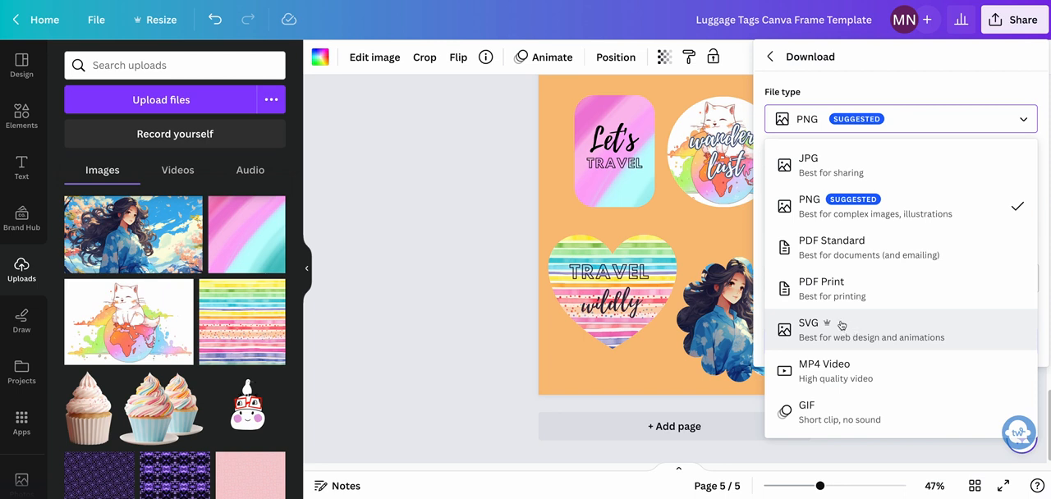
pyautogui.moveTo(869, 337)
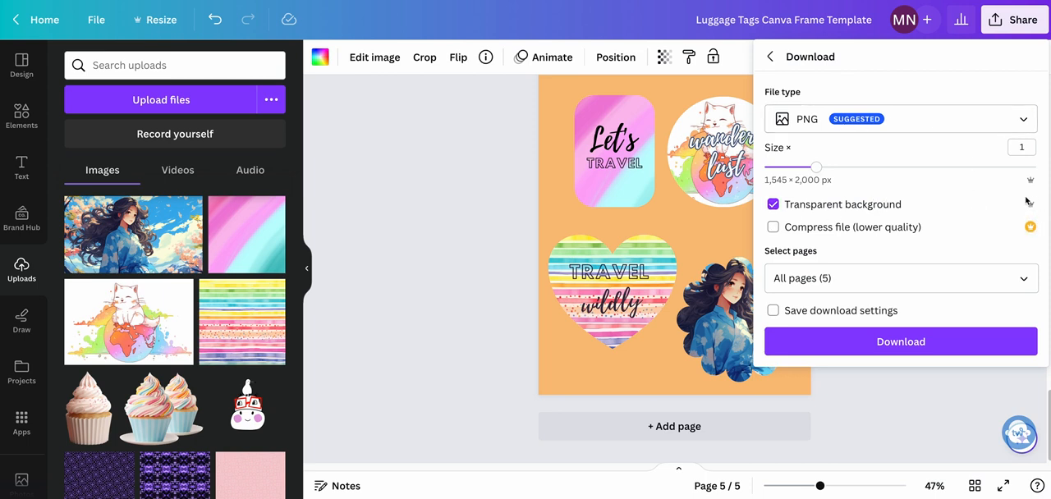
pyautogui.moveTo(992, 220)
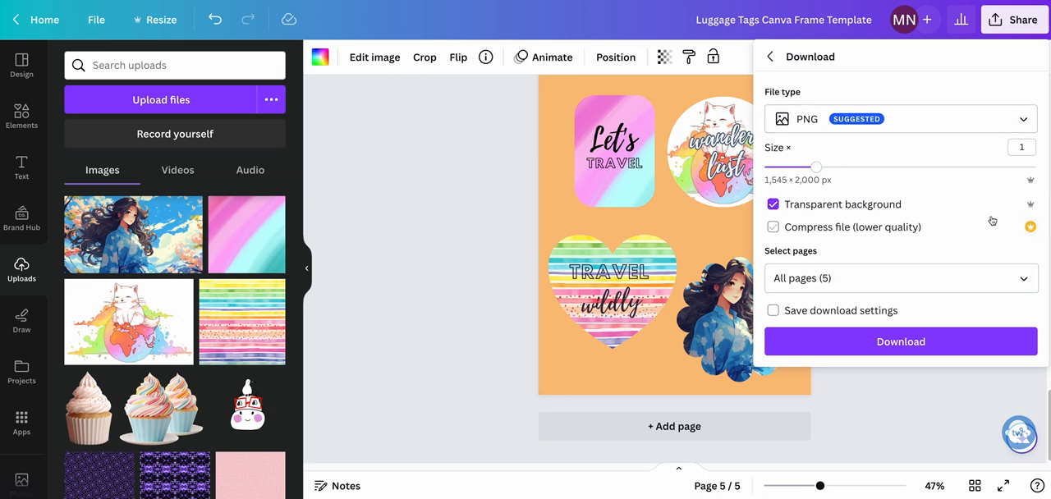
pyautogui.click(900, 118)
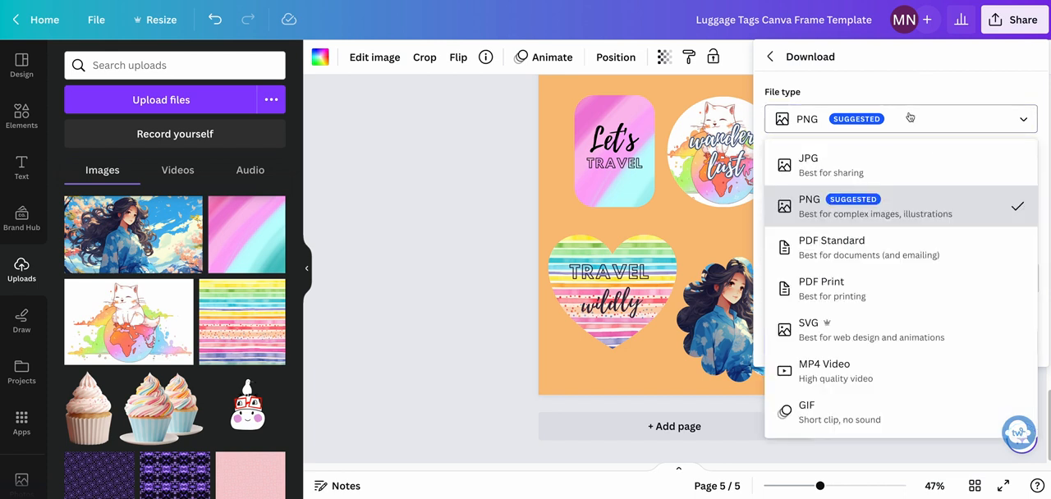
pyautogui.moveTo(847, 296)
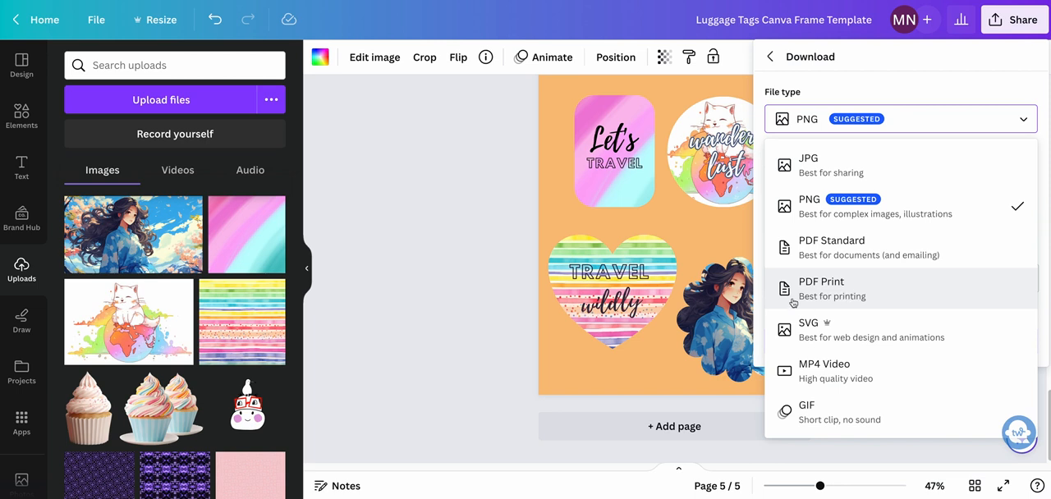
pyautogui.moveTo(854, 295)
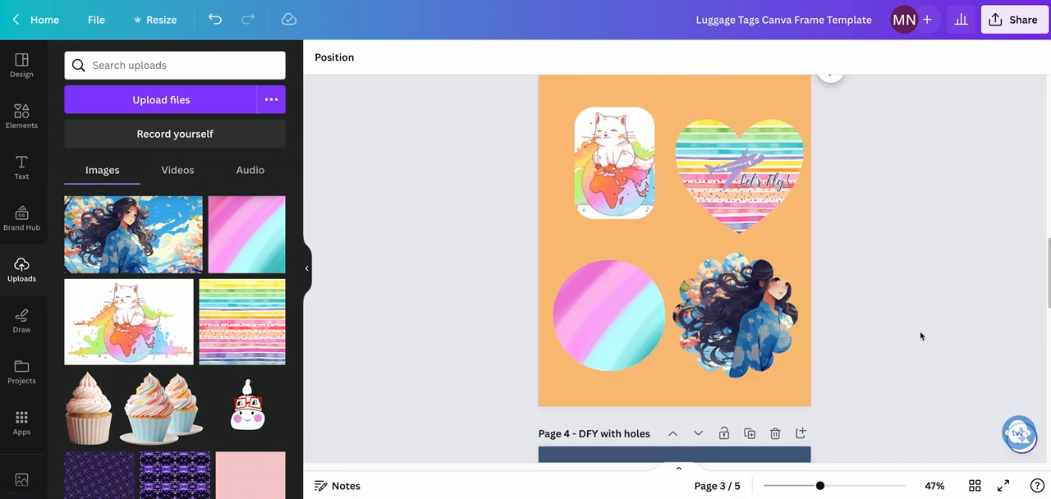
pyautogui.scroll(3)
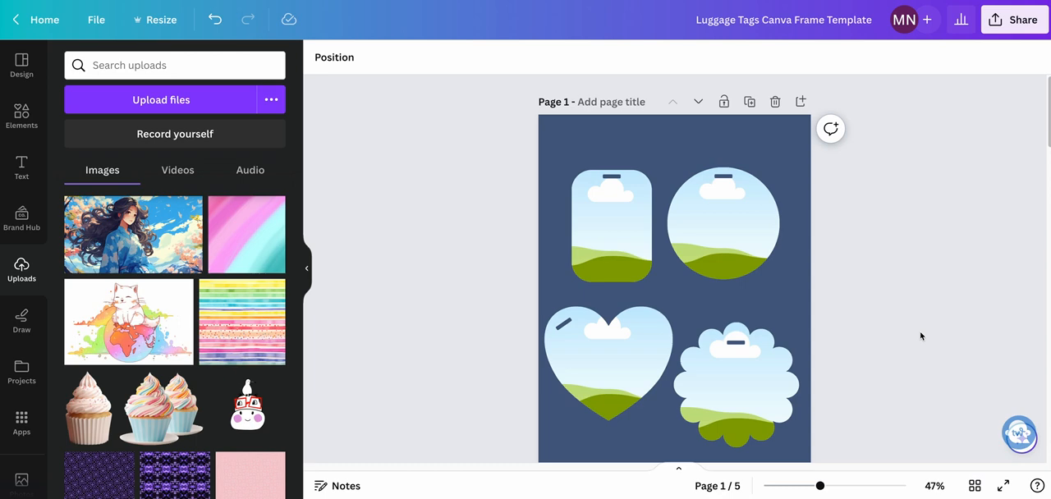
pyautogui.scroll(-3)
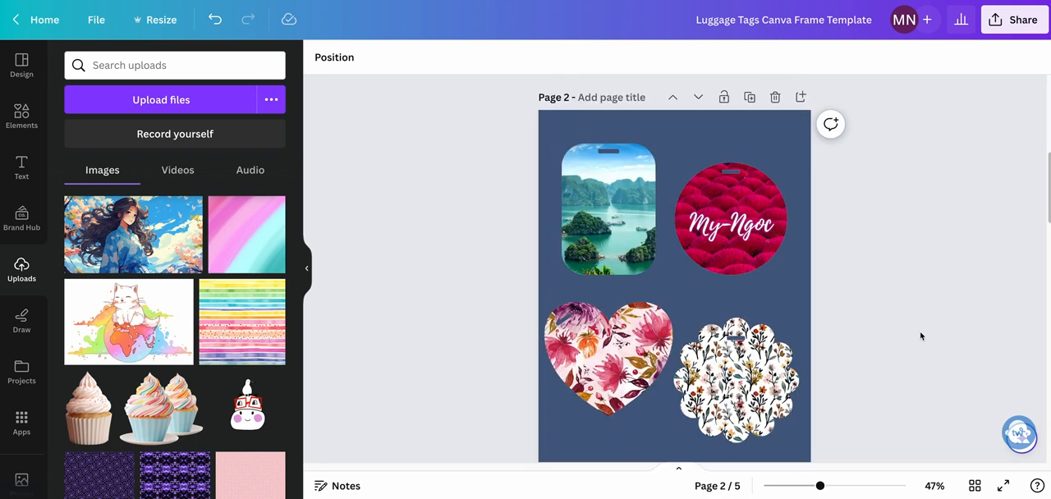
pyautogui.scroll(-3)
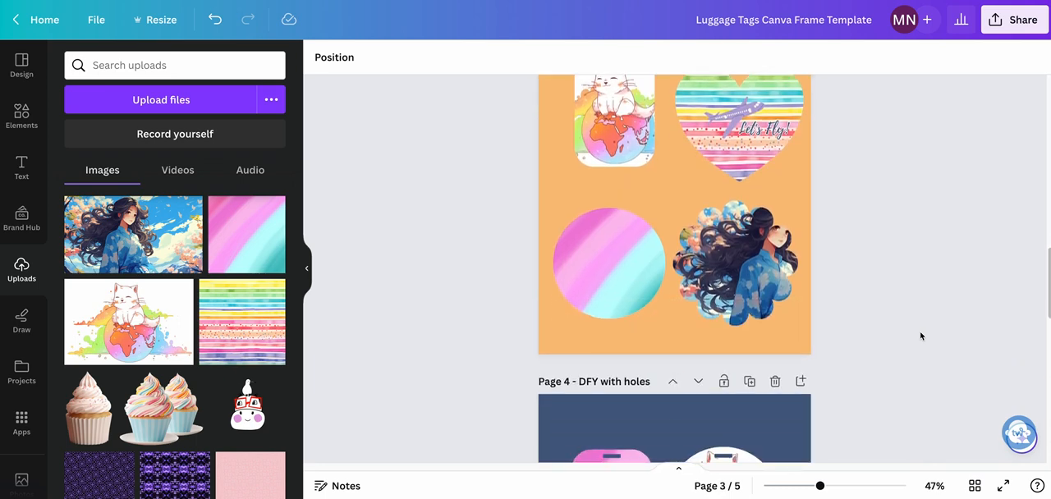